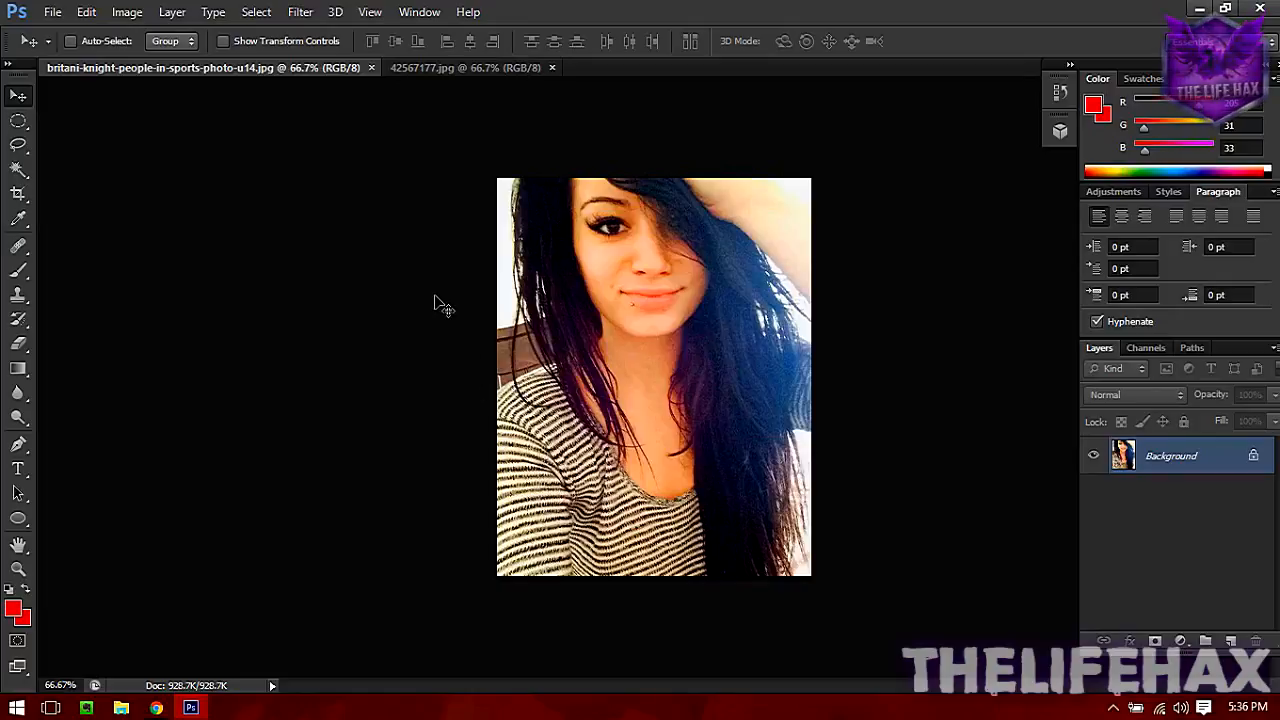
mouse_move(530, 88)
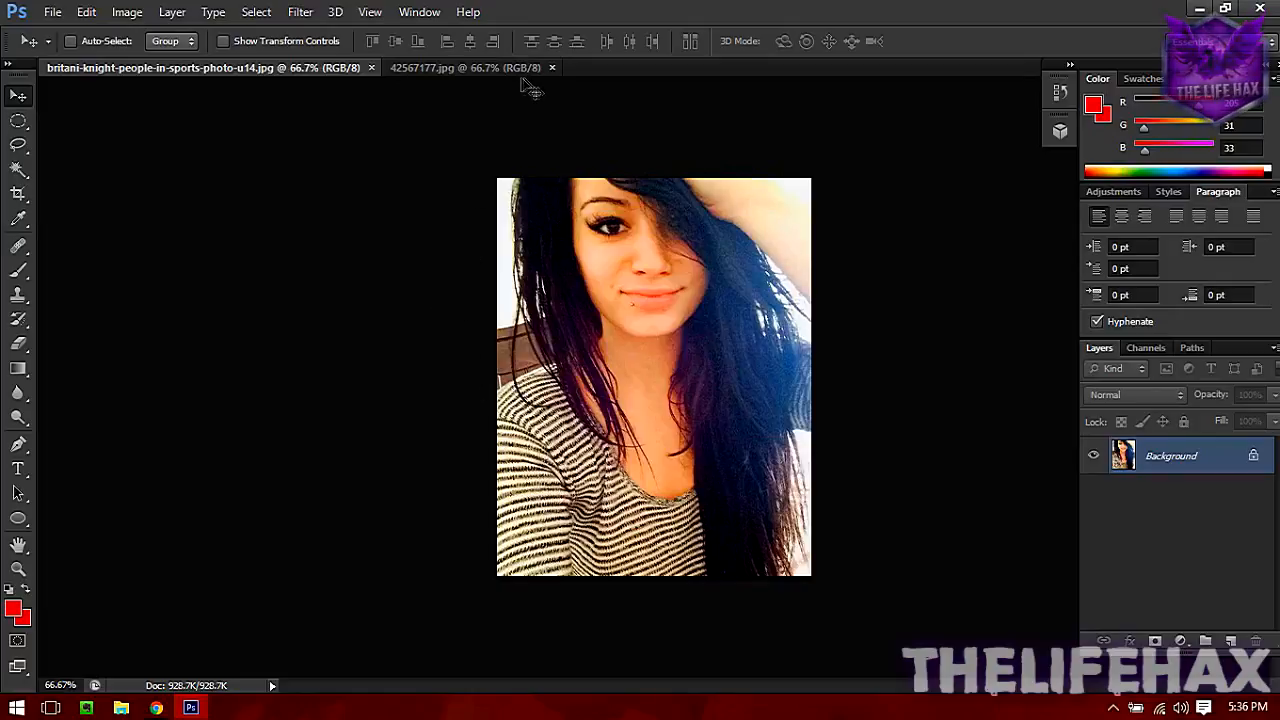
mouse_move(470, 68)
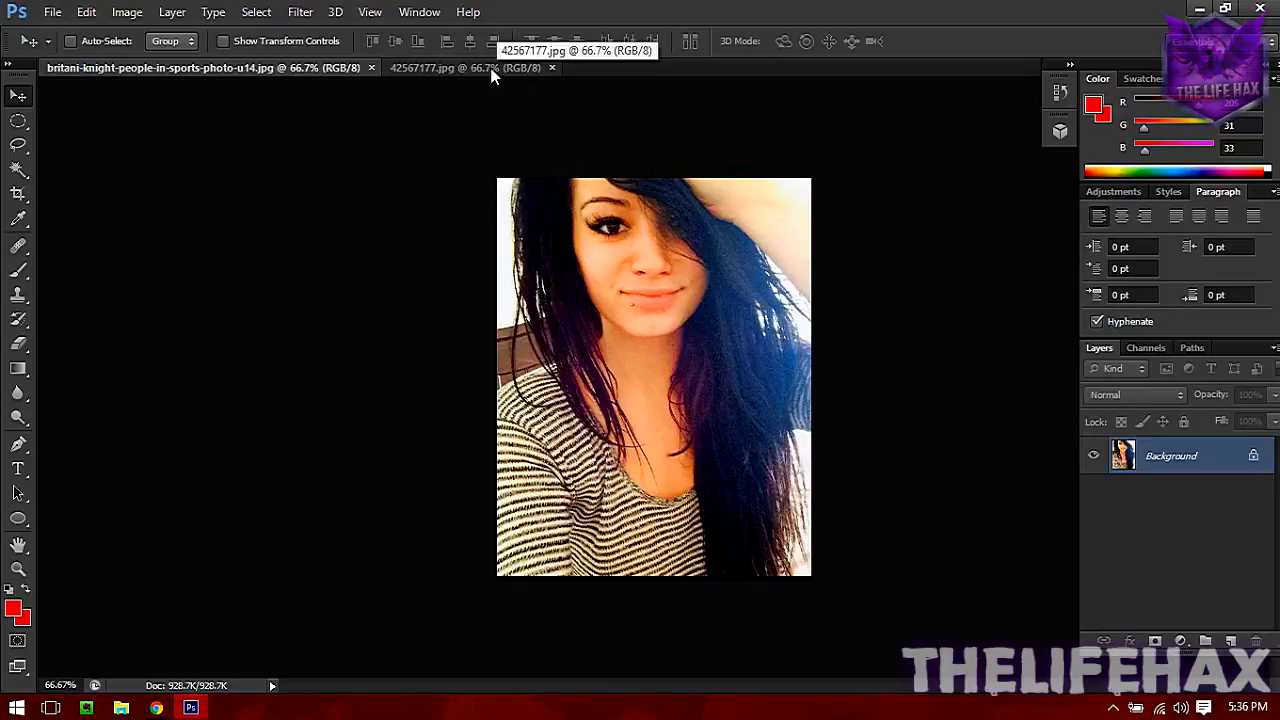
Switch to the 42567177.jpg tab showing the lined notebook paper.
click(464, 68)
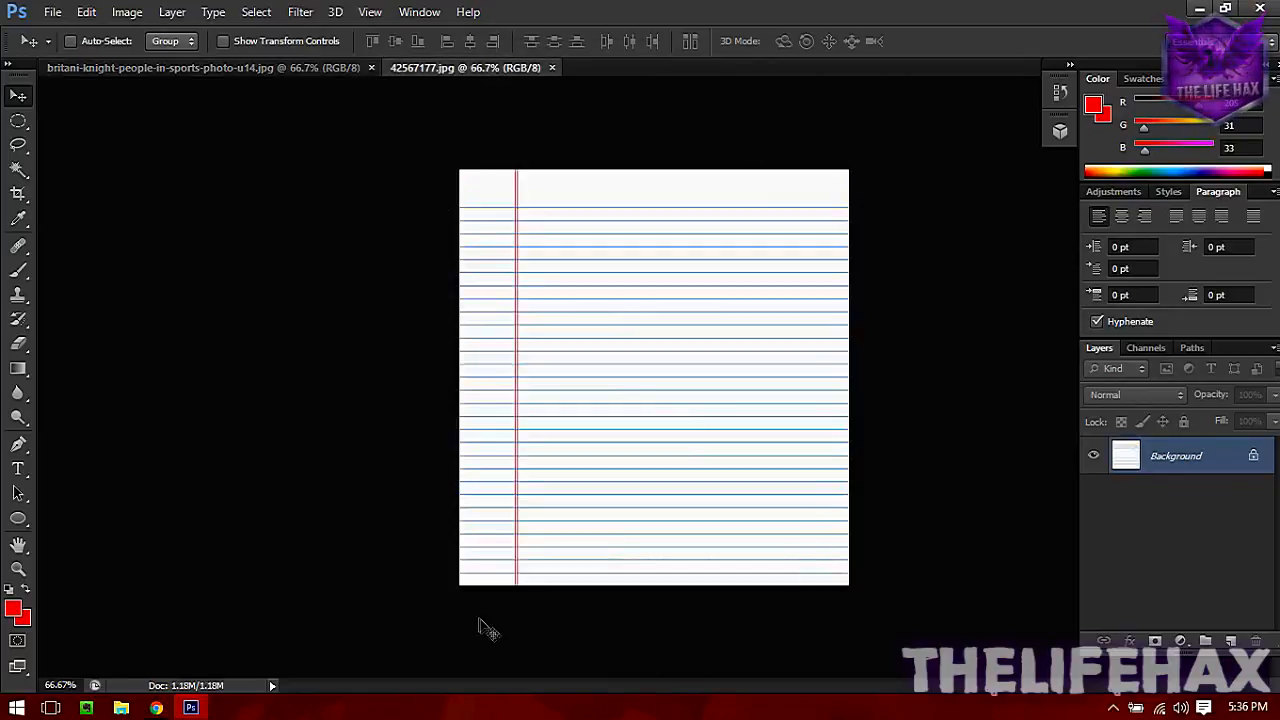
mouse_move(1050, 300)
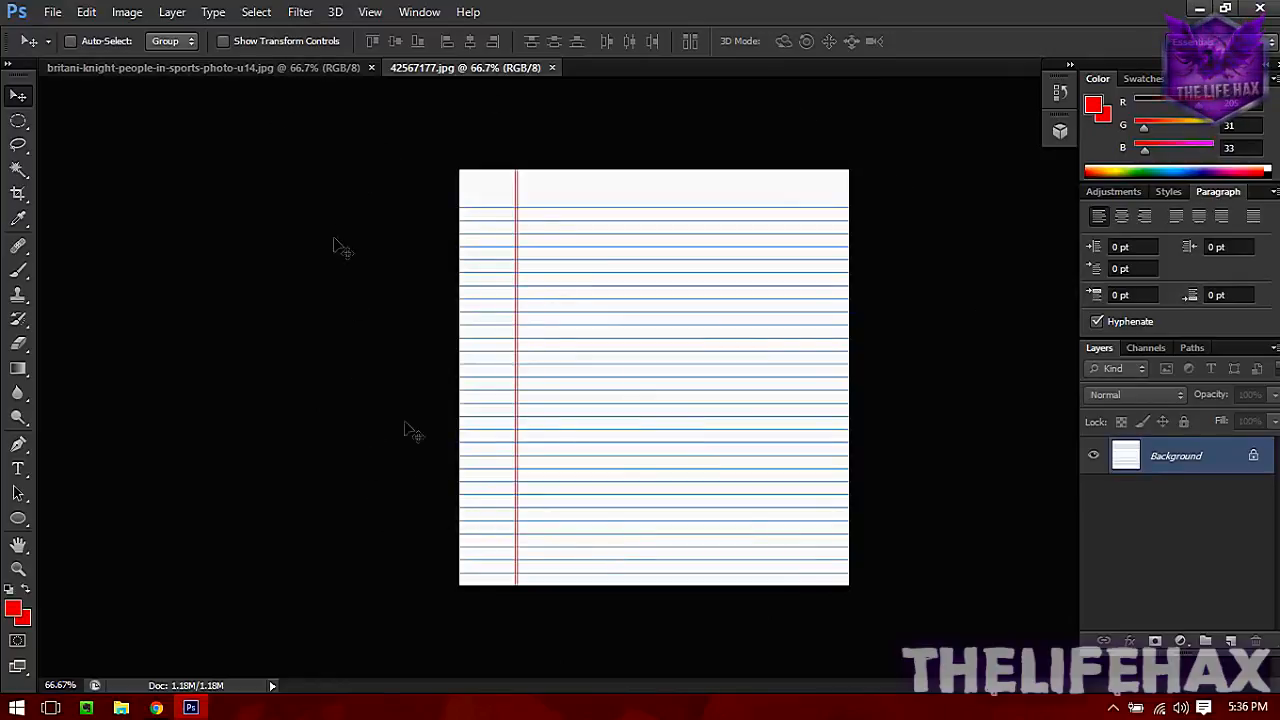
mouse_move(204, 68)
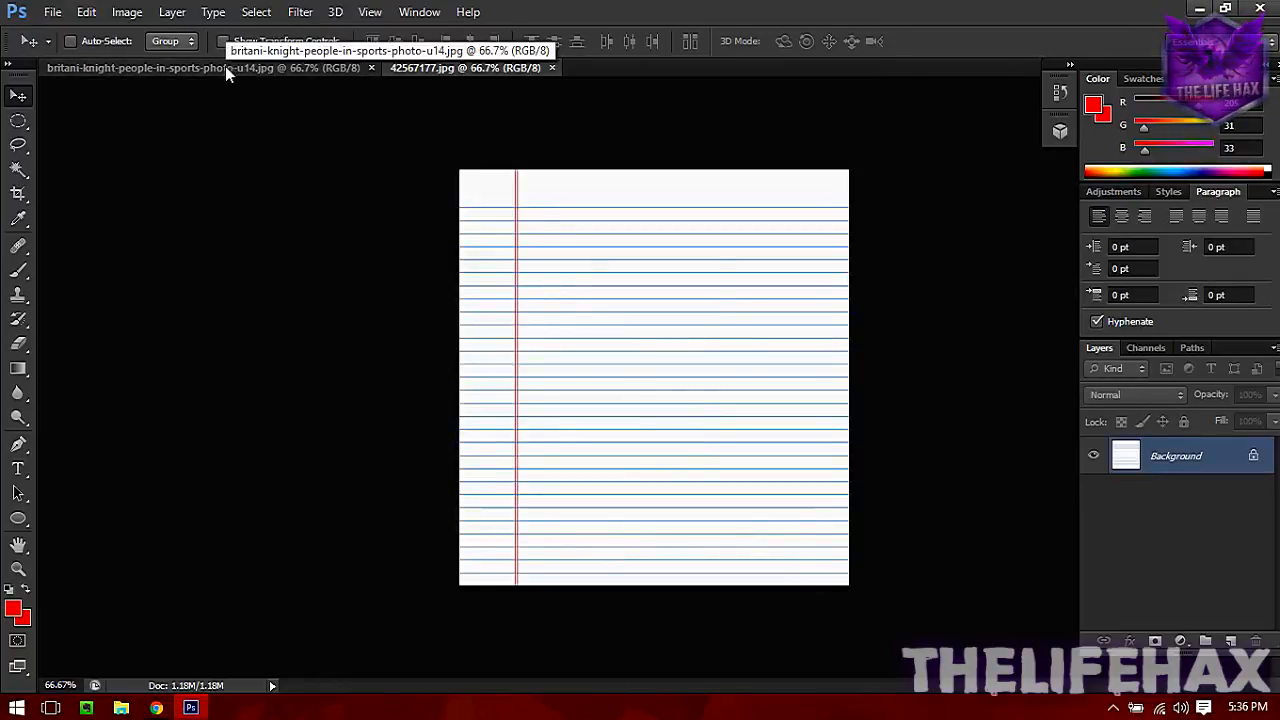
Return to the portrait and convert its locked Background into editable Layer 0.
click(200, 68)
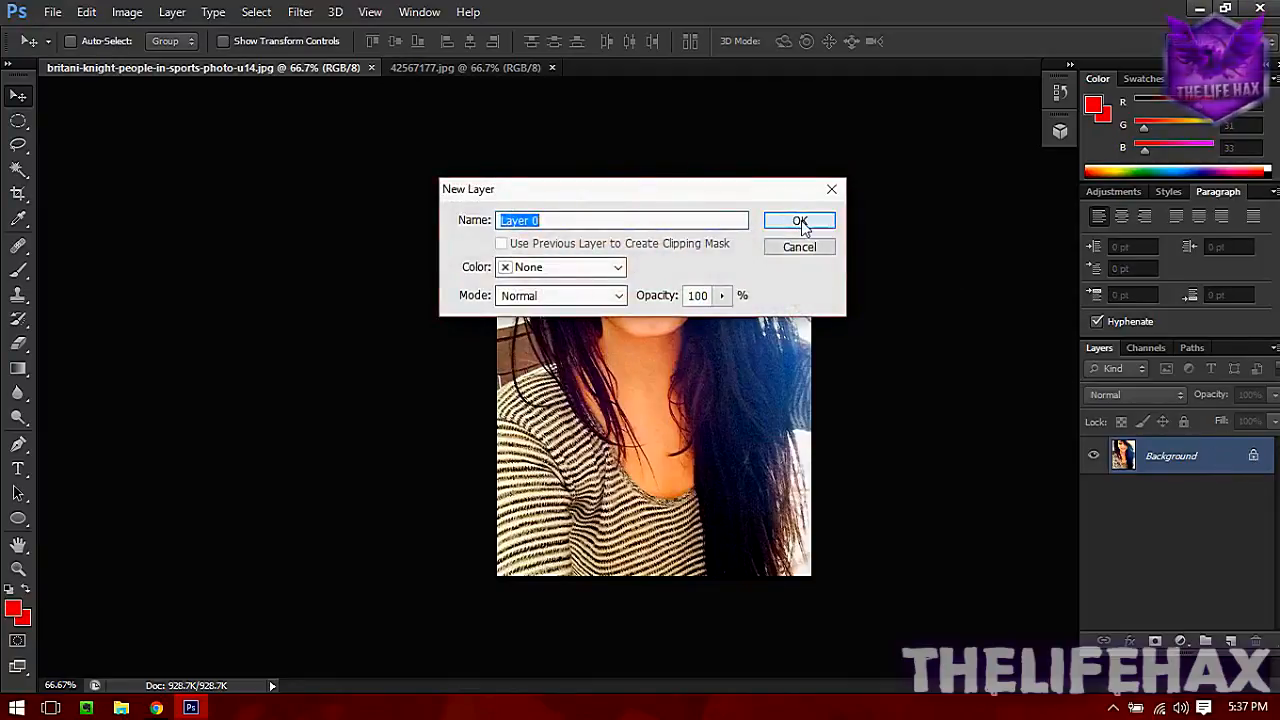
click(800, 220)
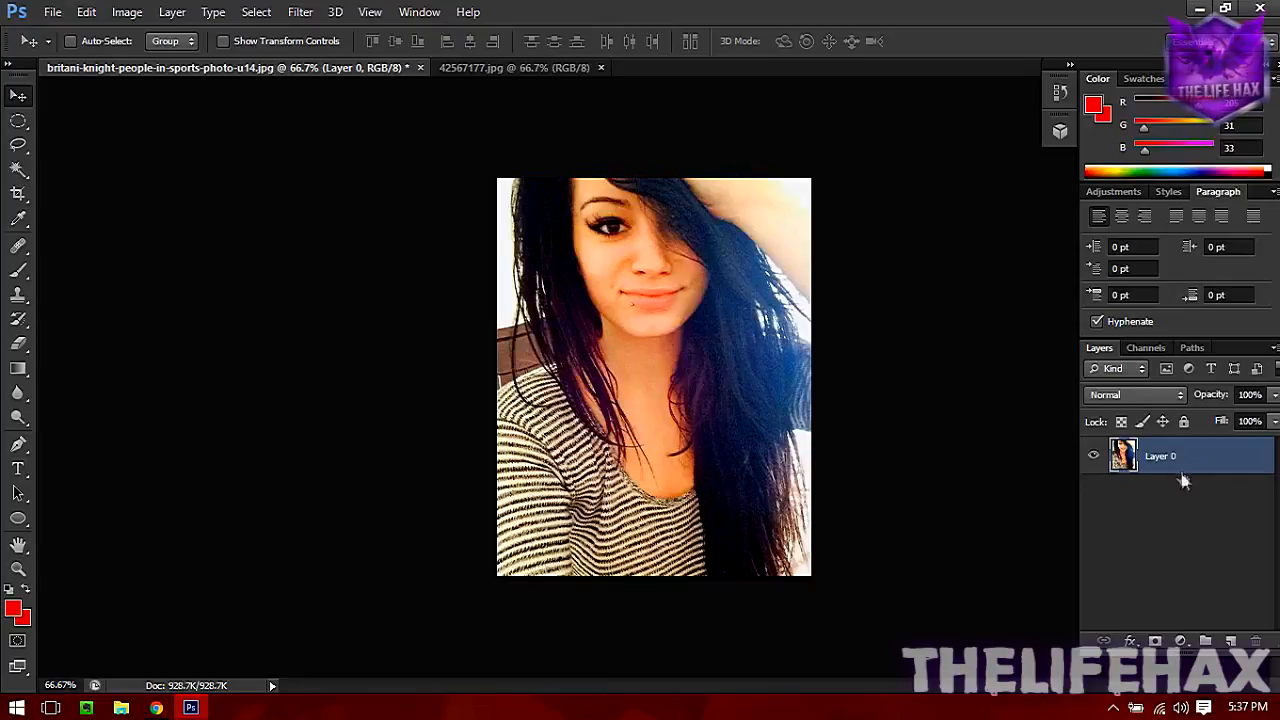
Duplicate Layer 0 and desaturate the copy to black and white.
right_click(1160, 456)
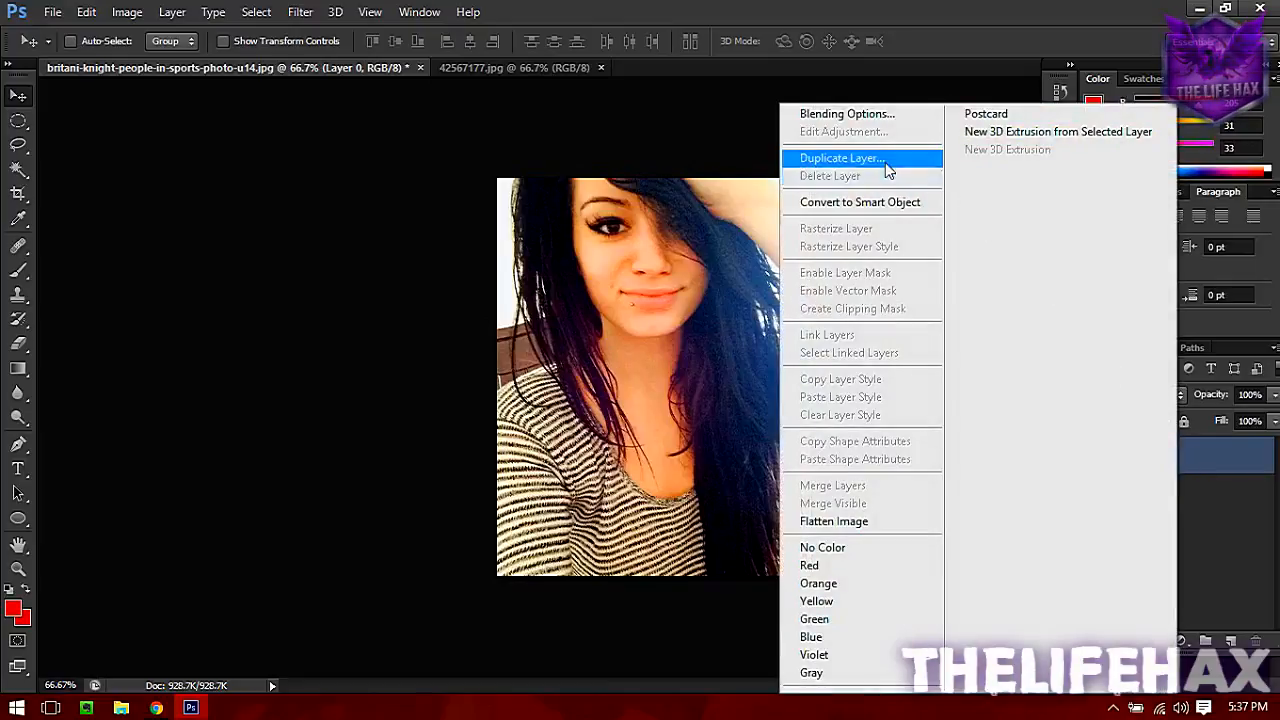
click(840, 158)
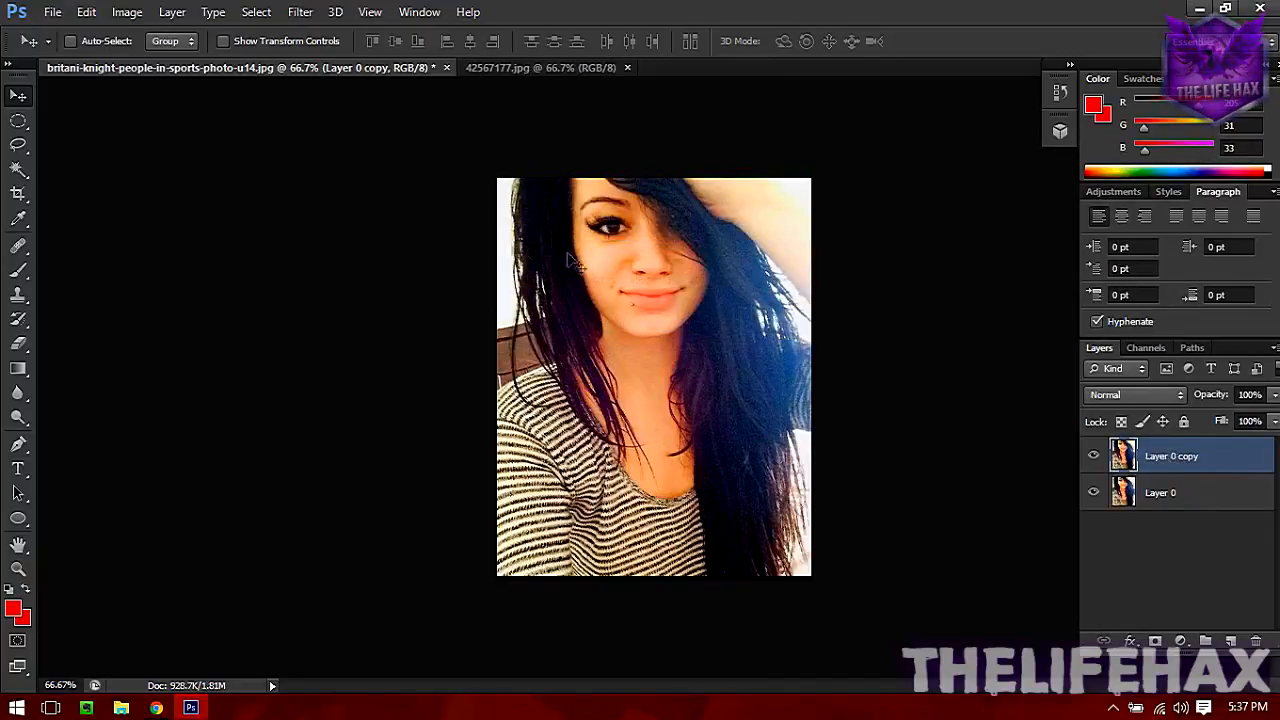
click(126, 12)
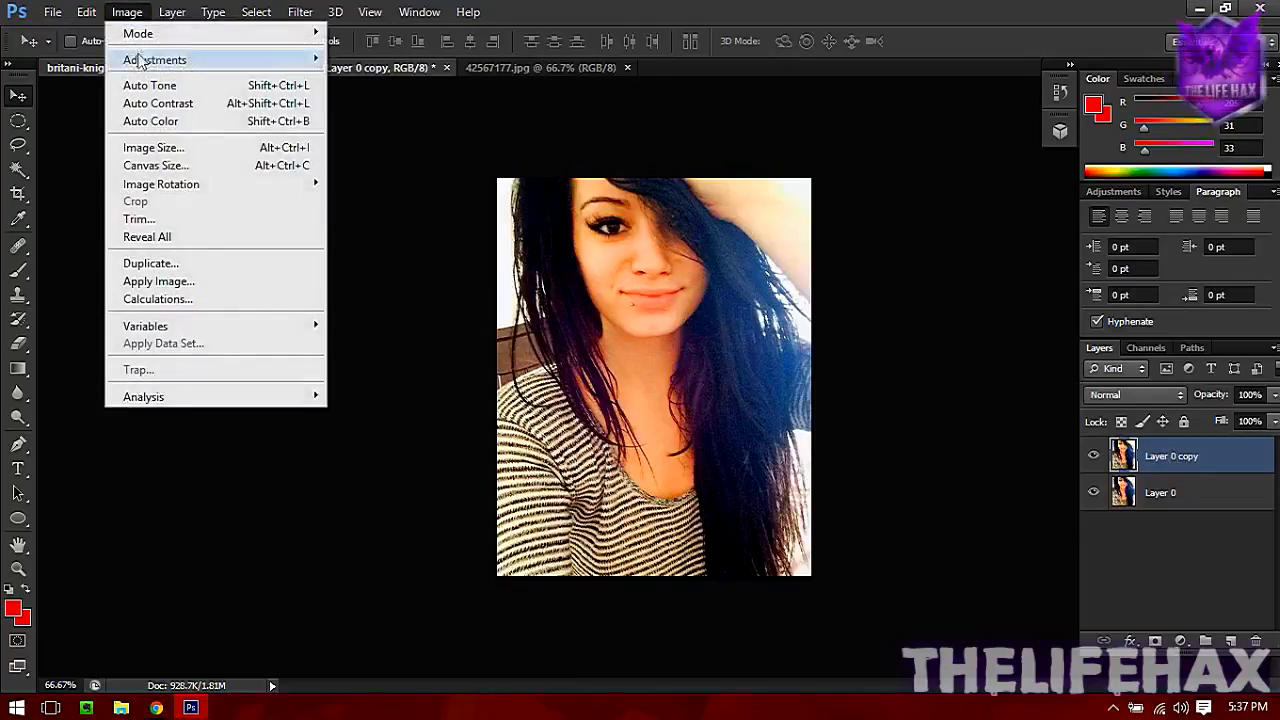
click(156, 60)
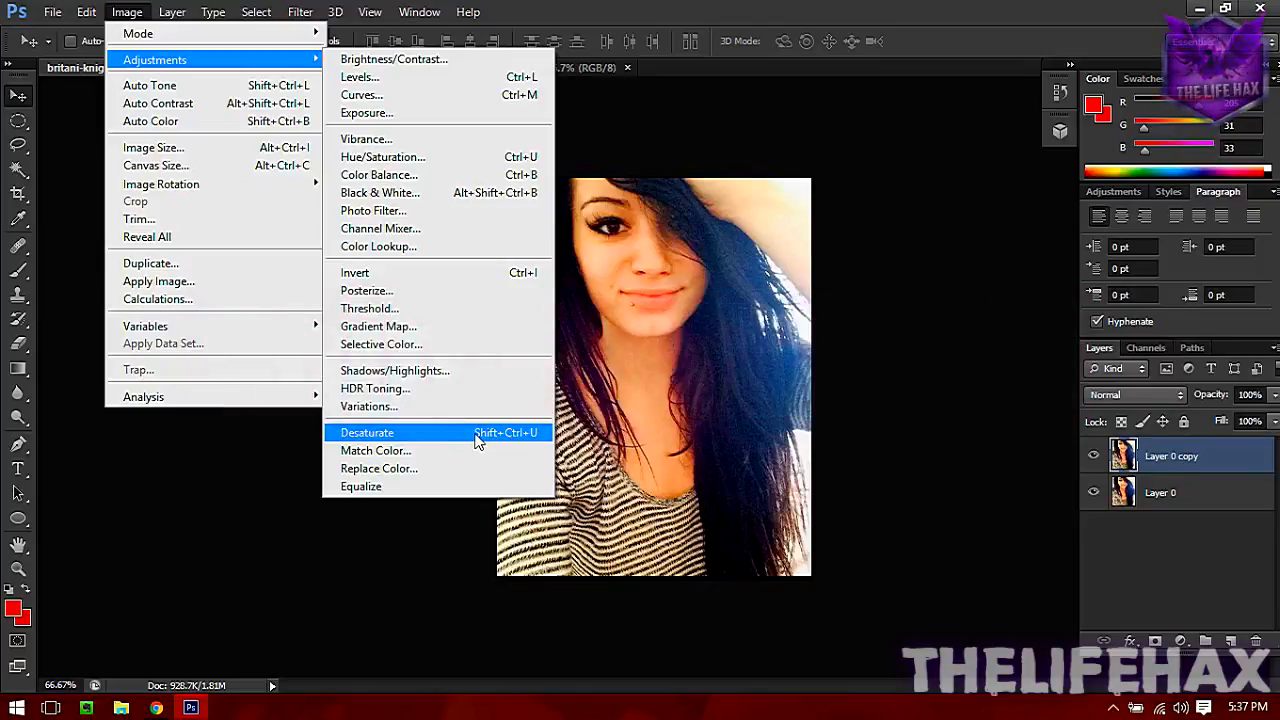
click(368, 432)
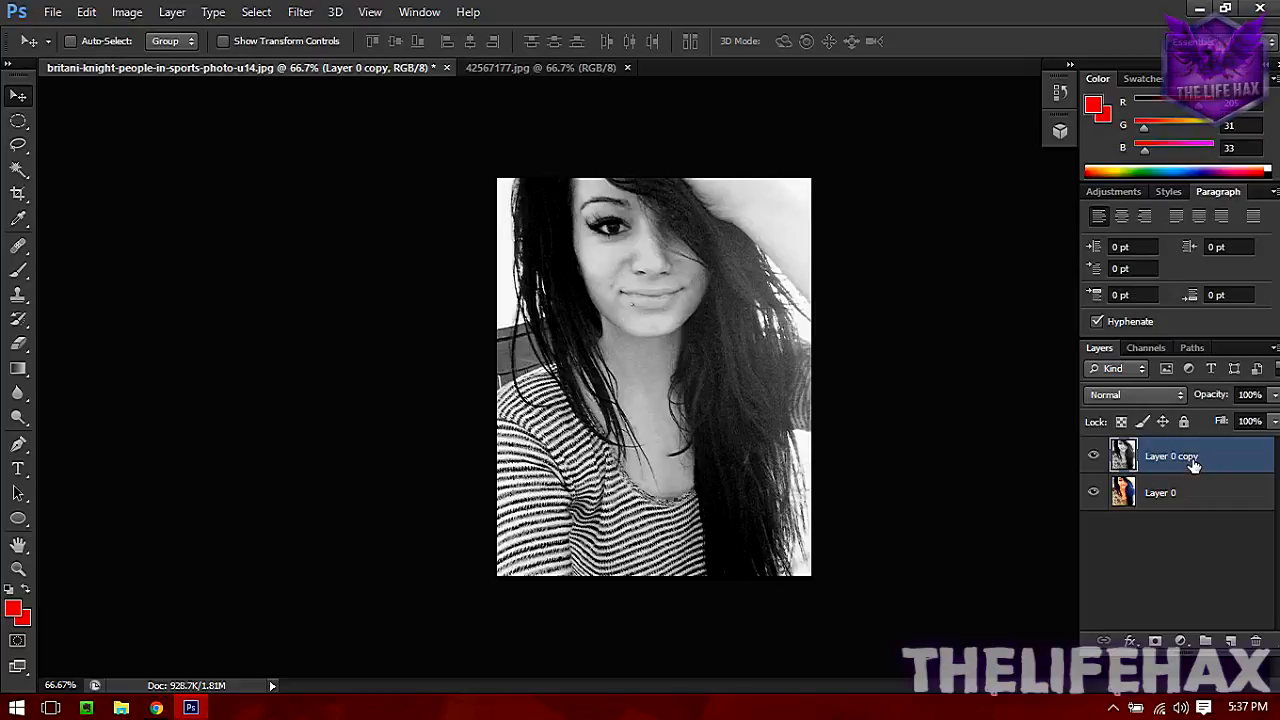
Duplicate the black-and-white layer again, creating Layer 0 copy 2.
right_click(1170, 456)
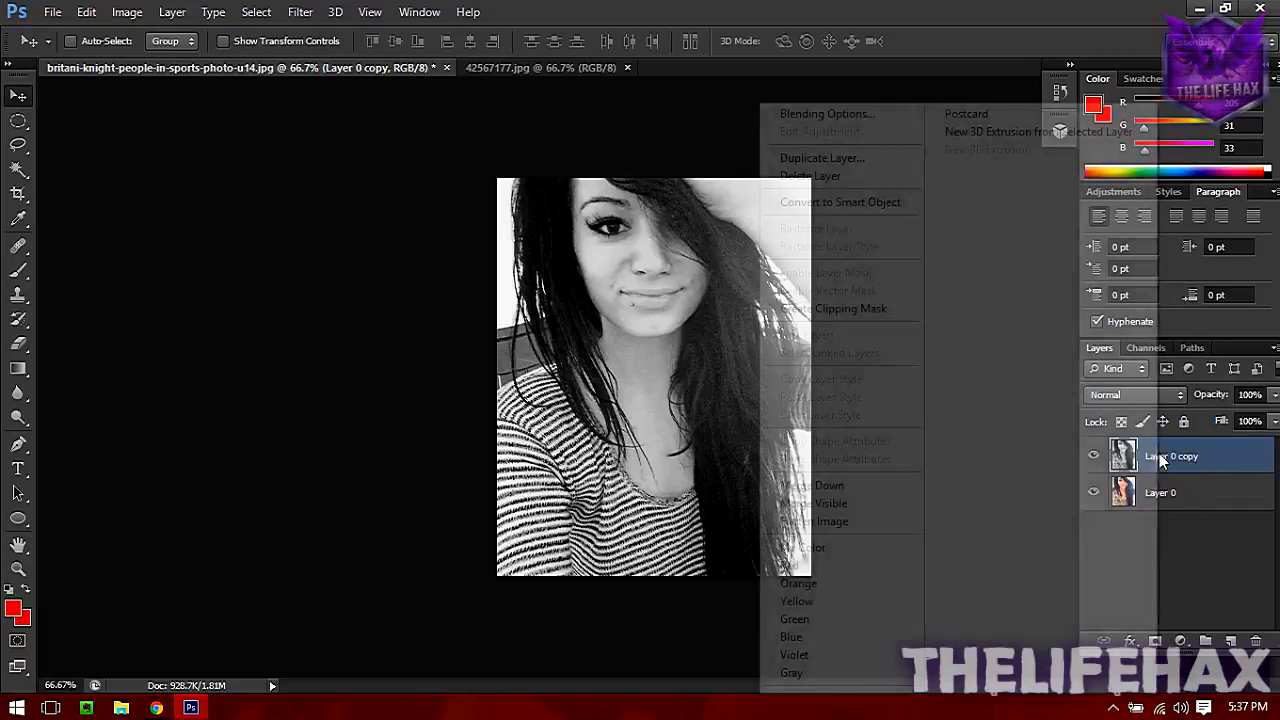
click(820, 156)
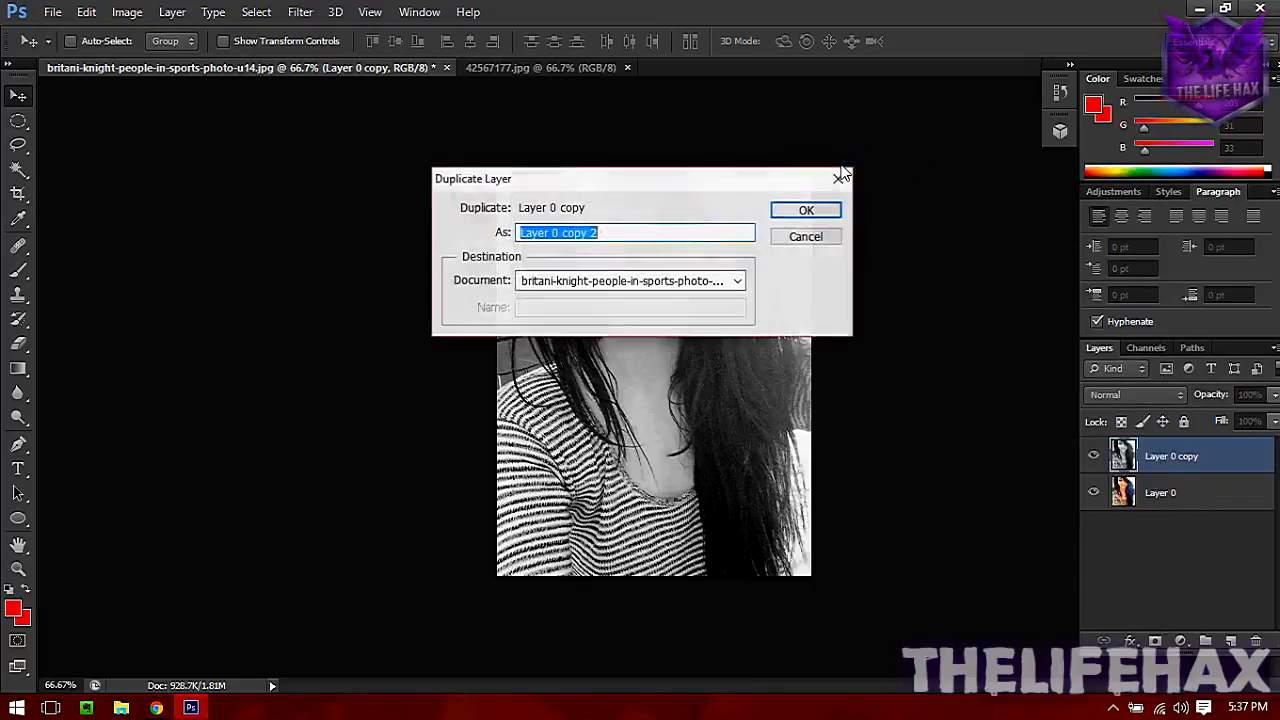
click(806, 210)
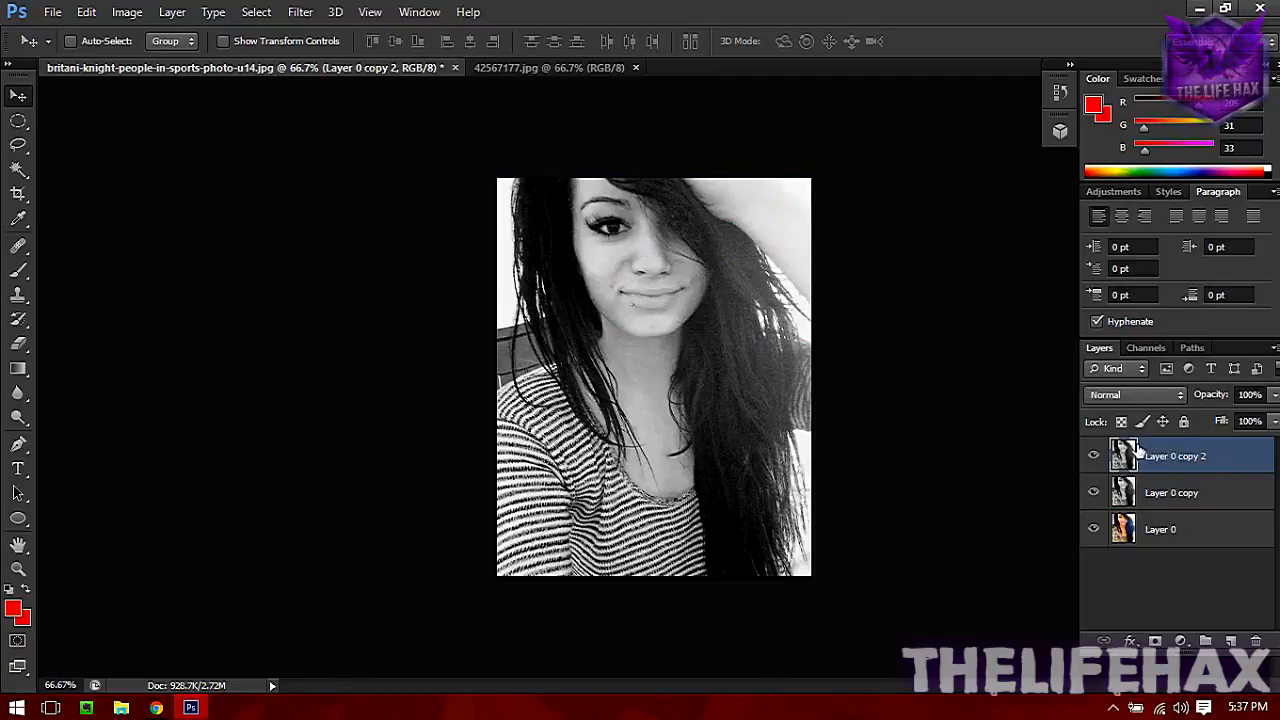
mouse_move(1132, 472)
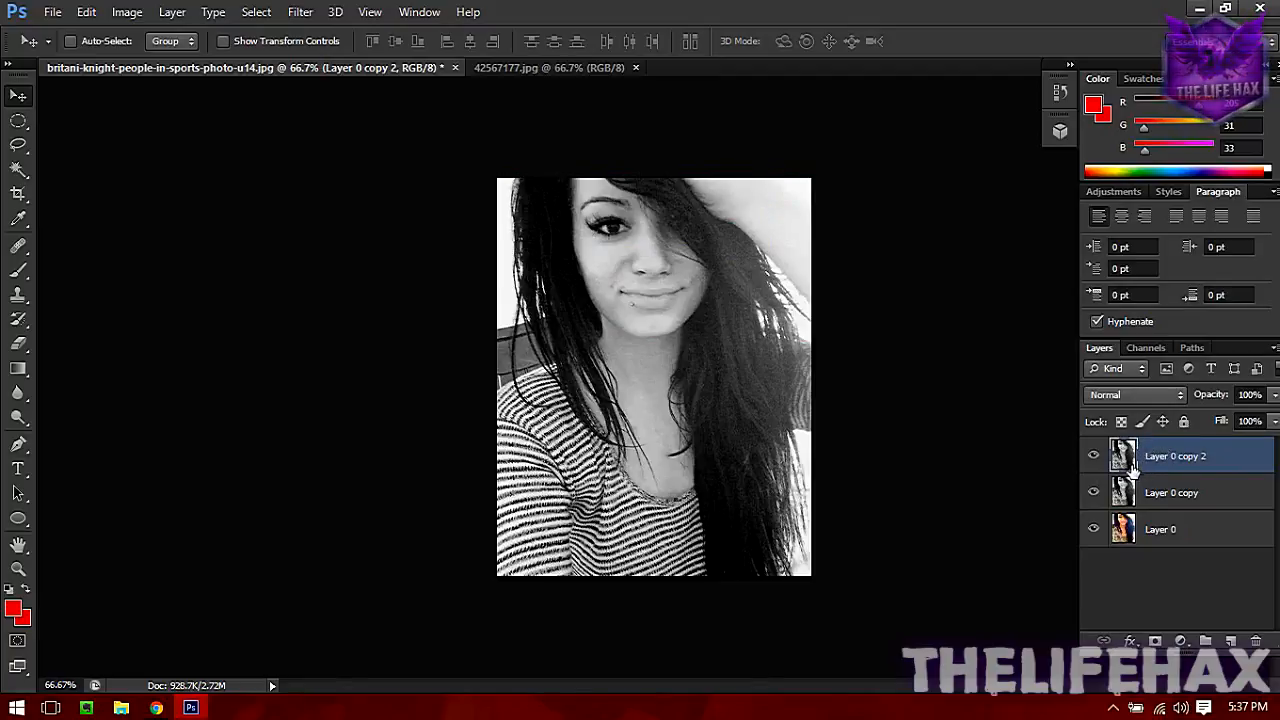
Invert Layer 0 copy 2 (Ctrl+I) so the portrait reads as a negative.
click(128, 12)
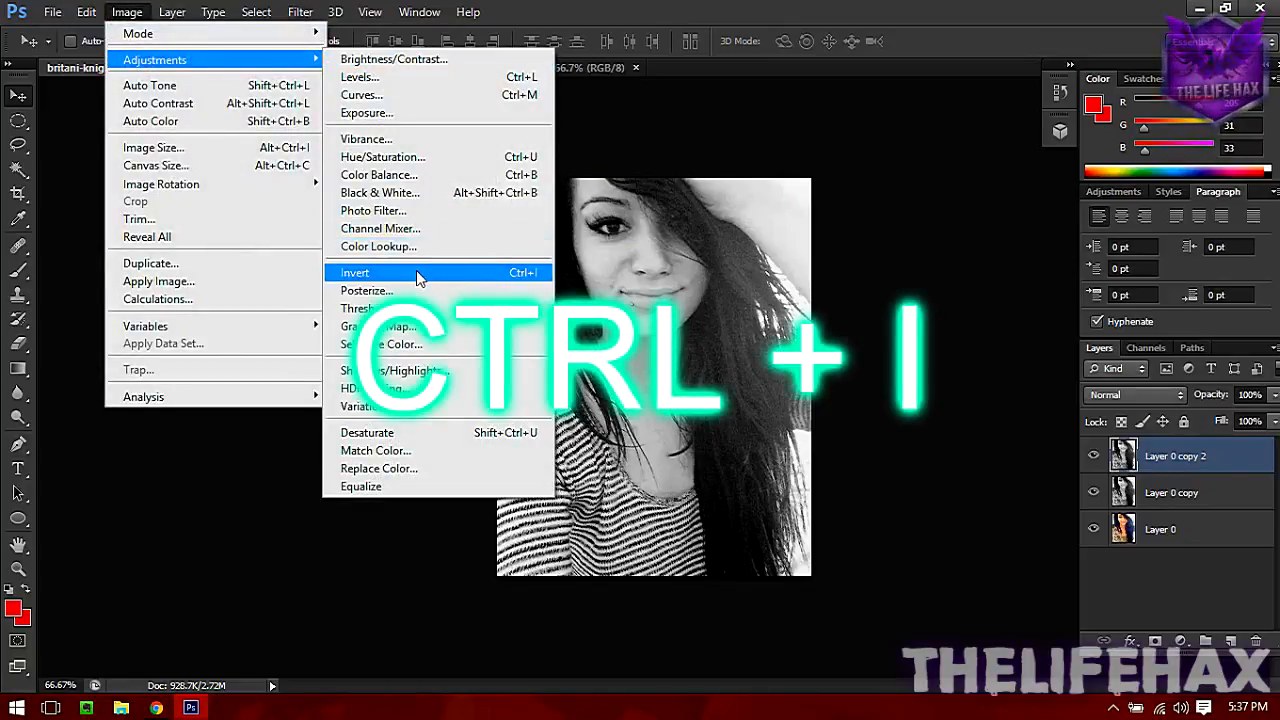
click(356, 272)
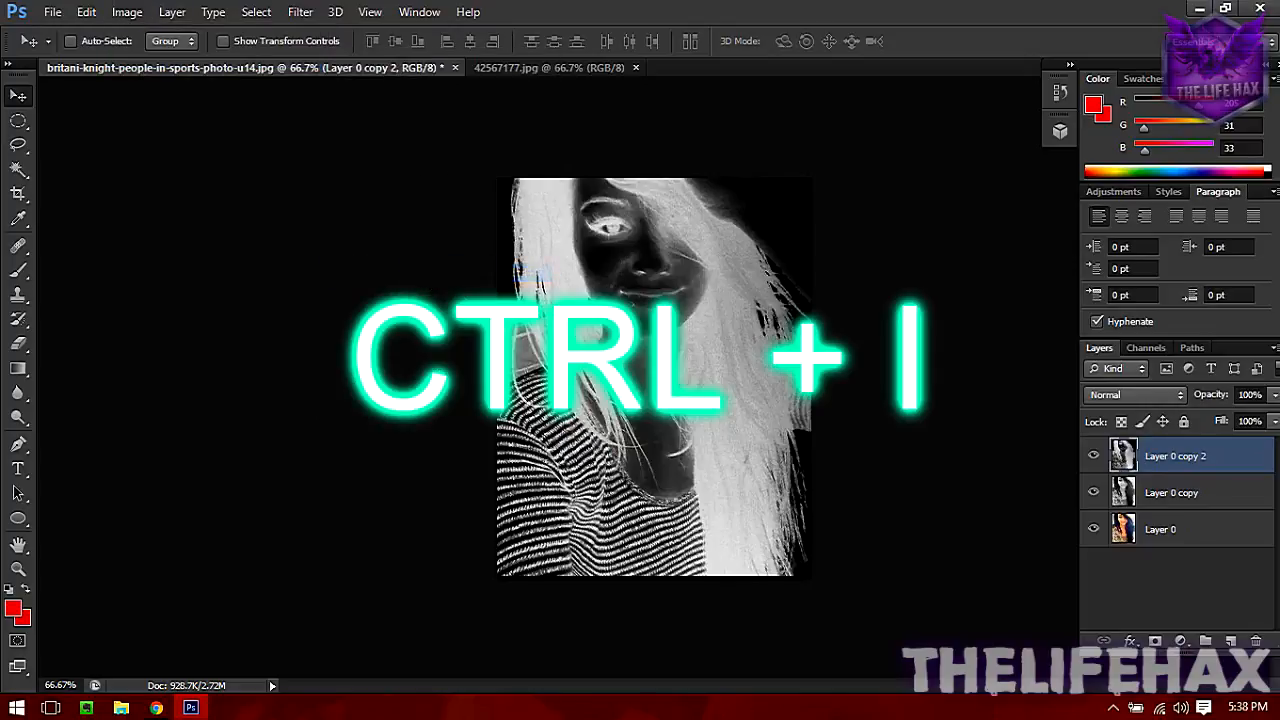
key(ctrl+i)
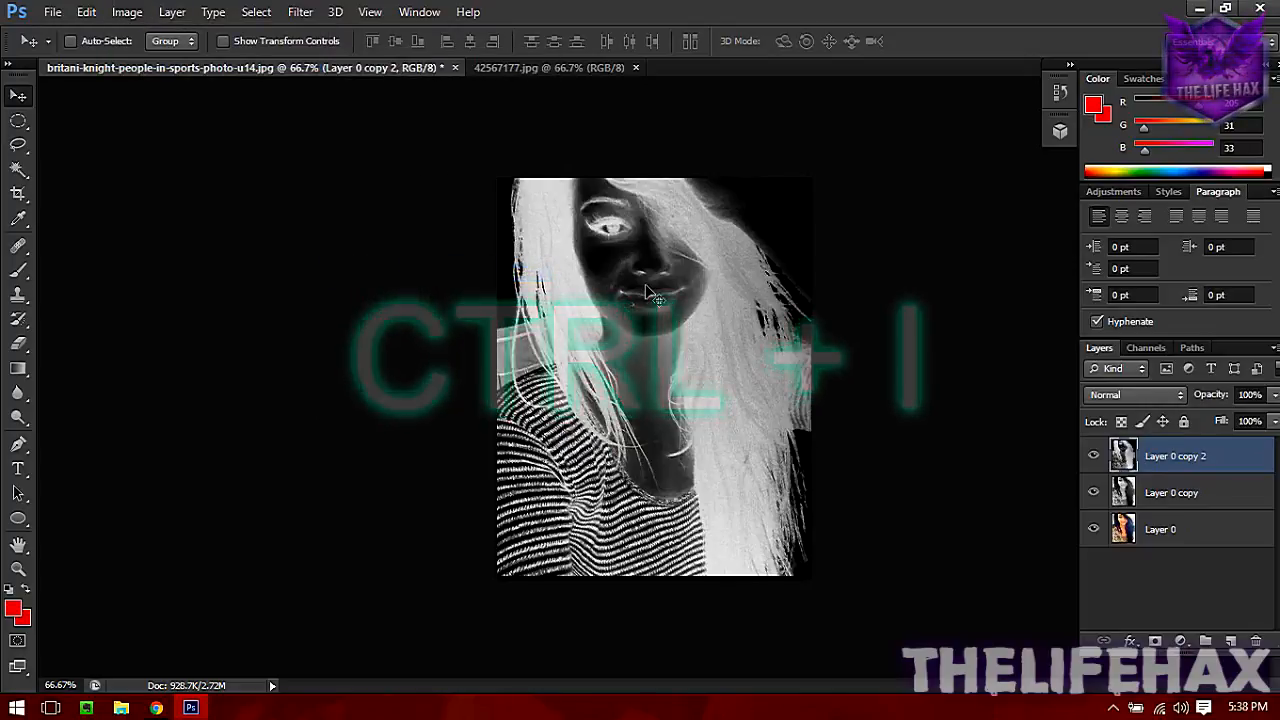
key(ctrl+i)
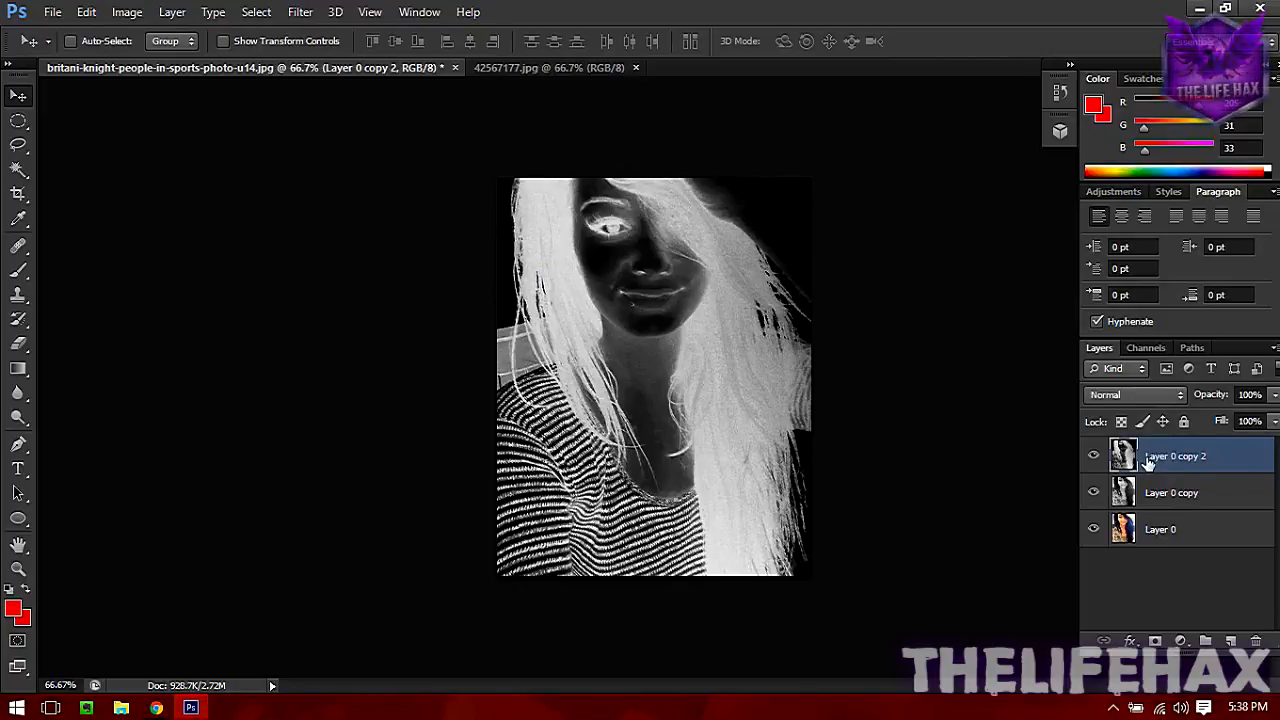
mouse_move(1156, 410)
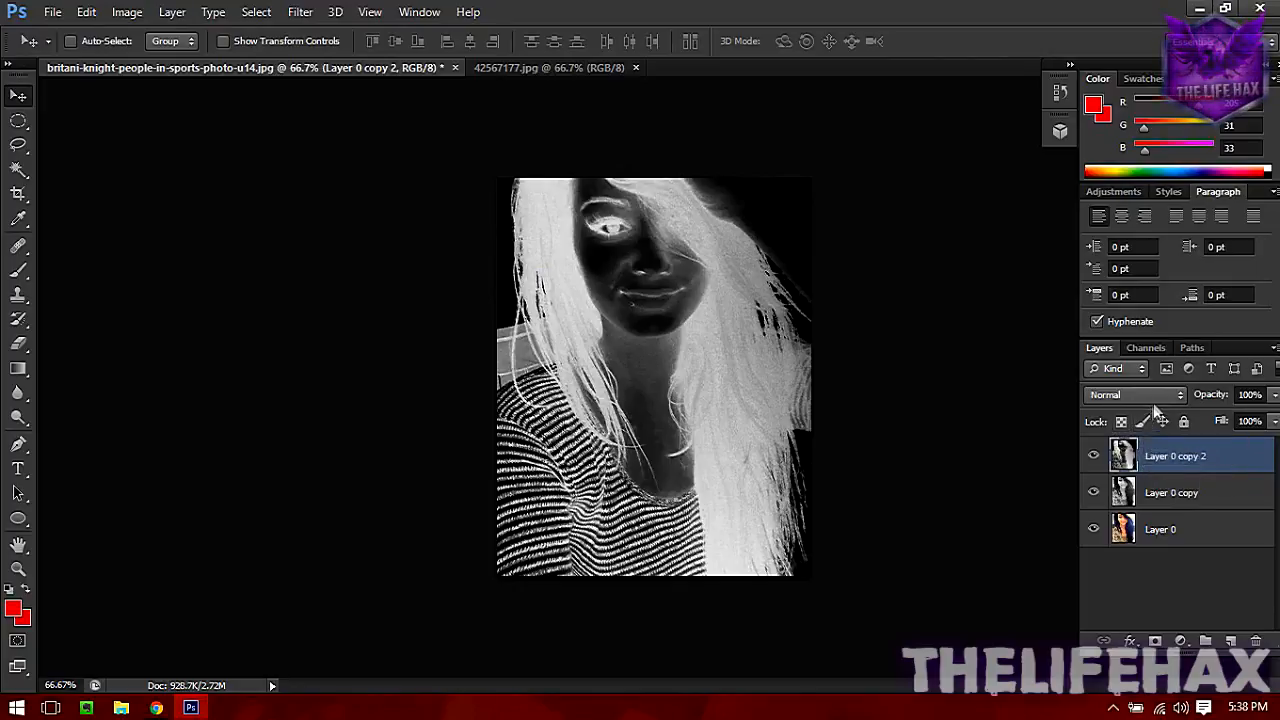
mouse_move(1136, 394)
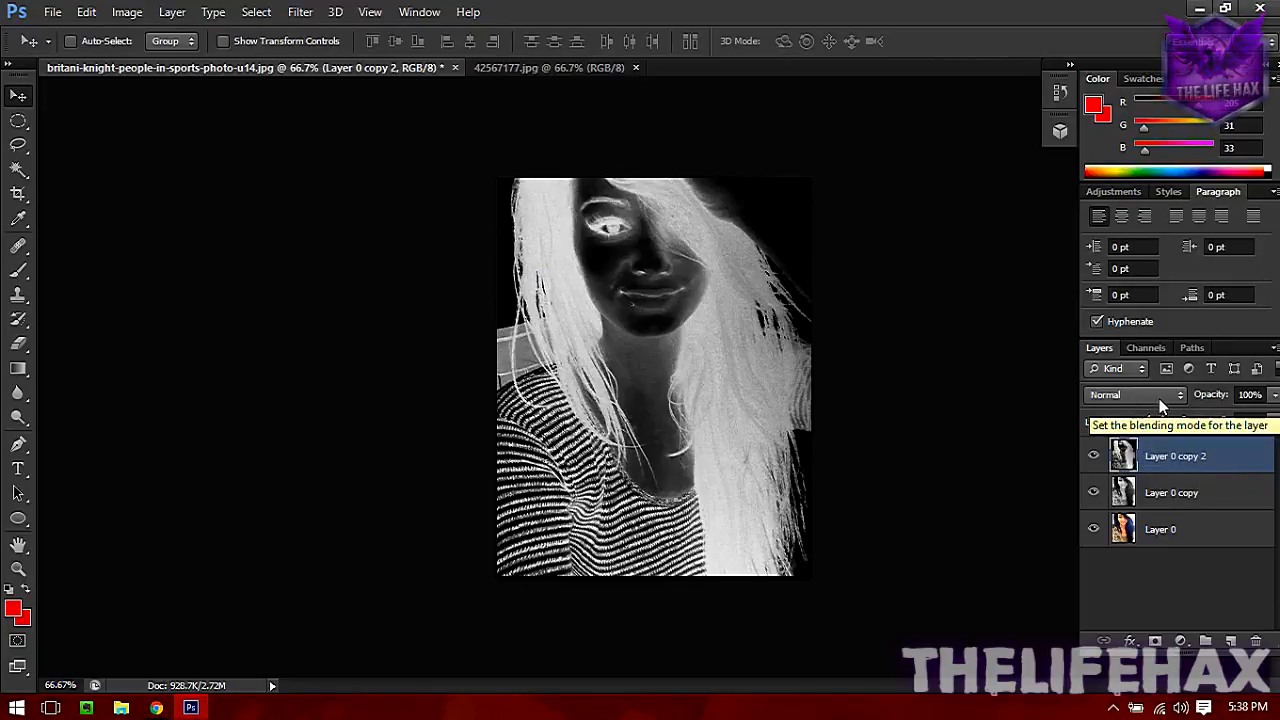
Set Layer 0 copy 2 to the Color Dodge blend mode, whitening the canvas.
click(1136, 394)
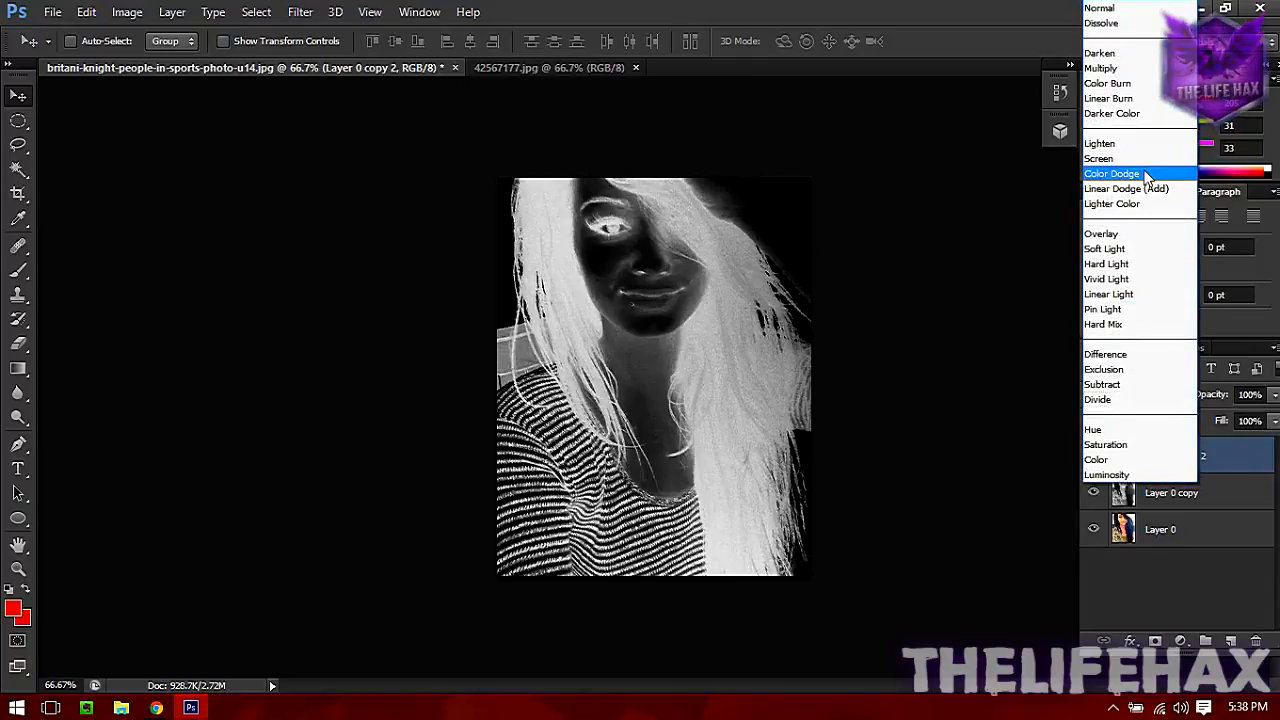
mouse_move(1148, 180)
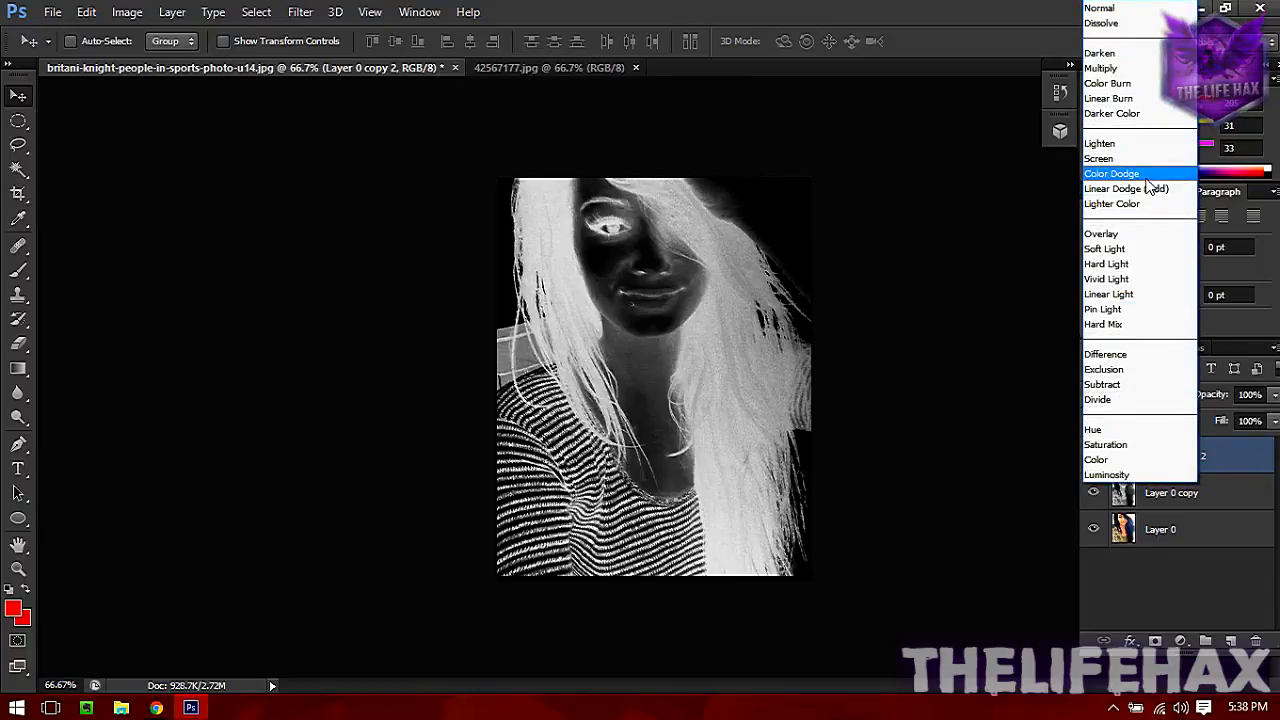
click(1112, 172)
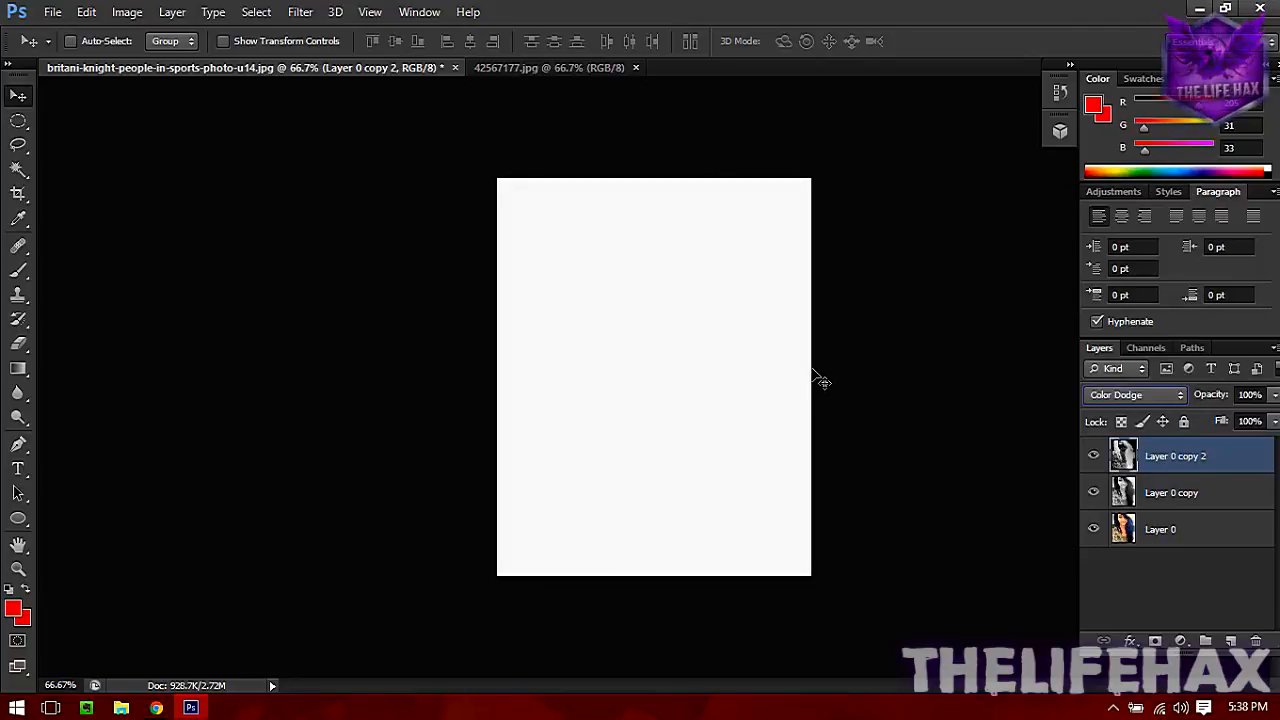
mouse_move(812, 388)
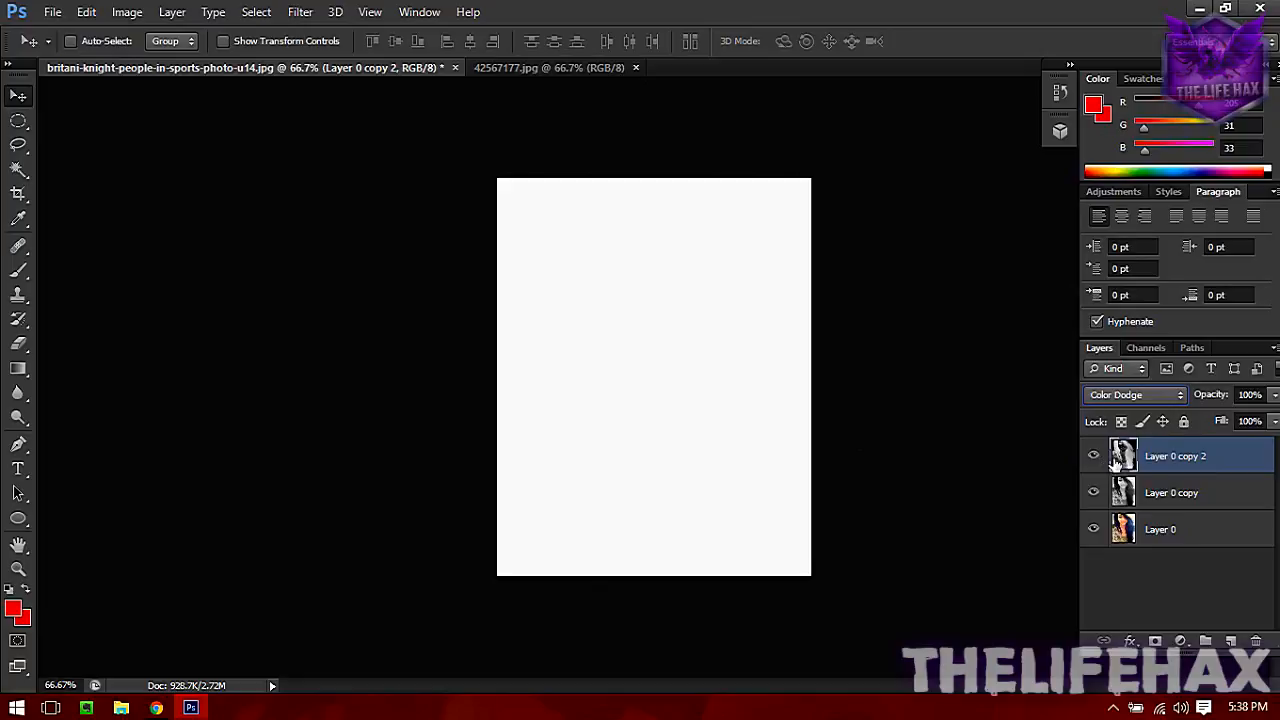
mouse_move(1164, 464)
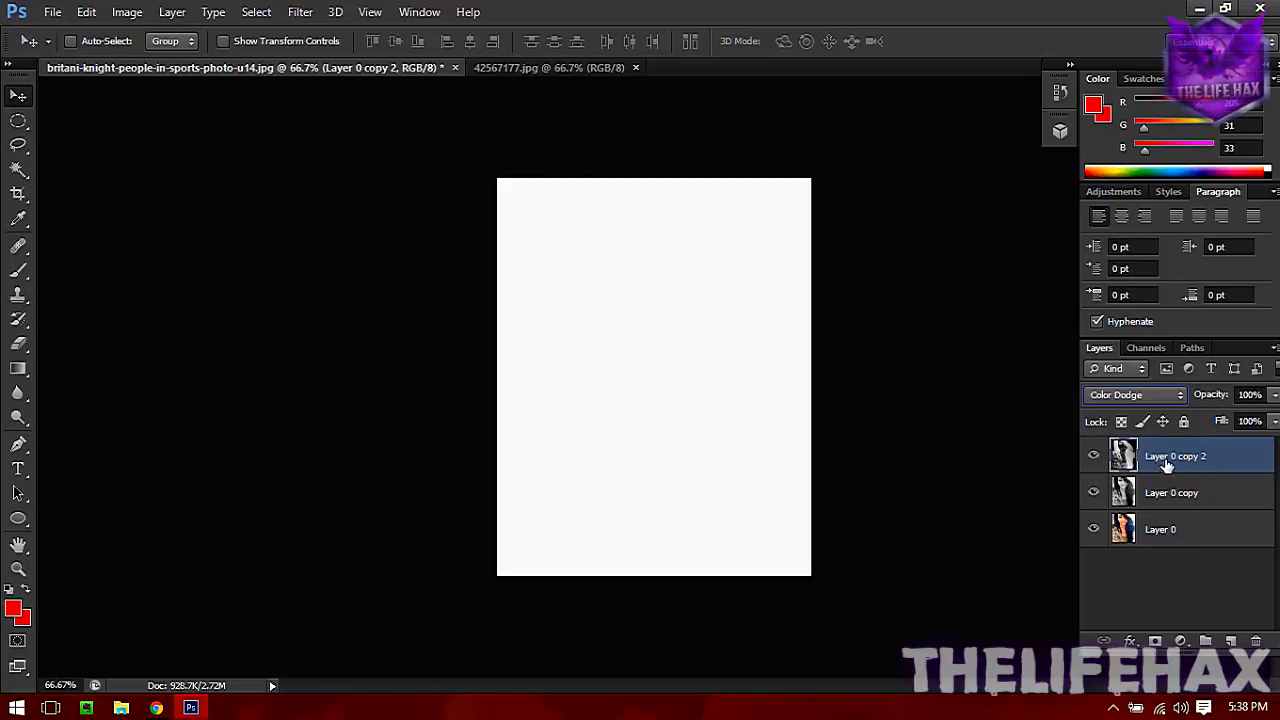
mouse_move(1196, 462)
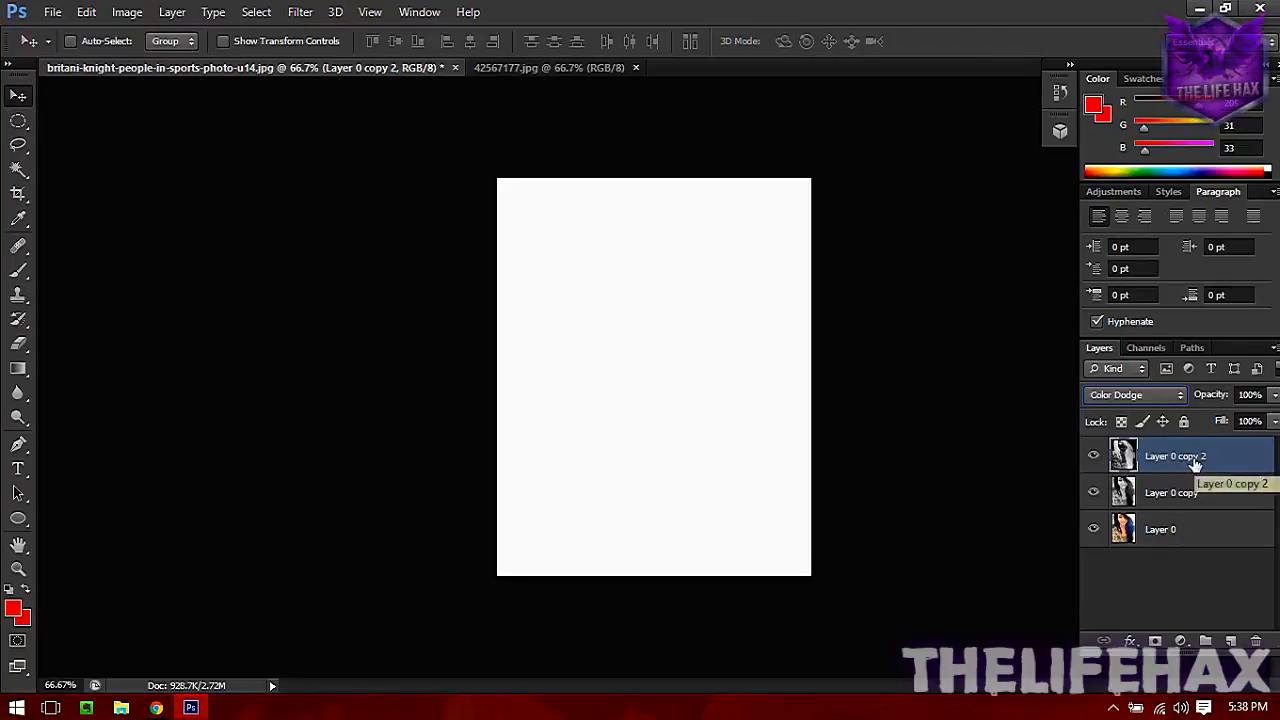
Convert Layer 0 copy 2 to a smart object via its layer commands.
right_click(1176, 456)
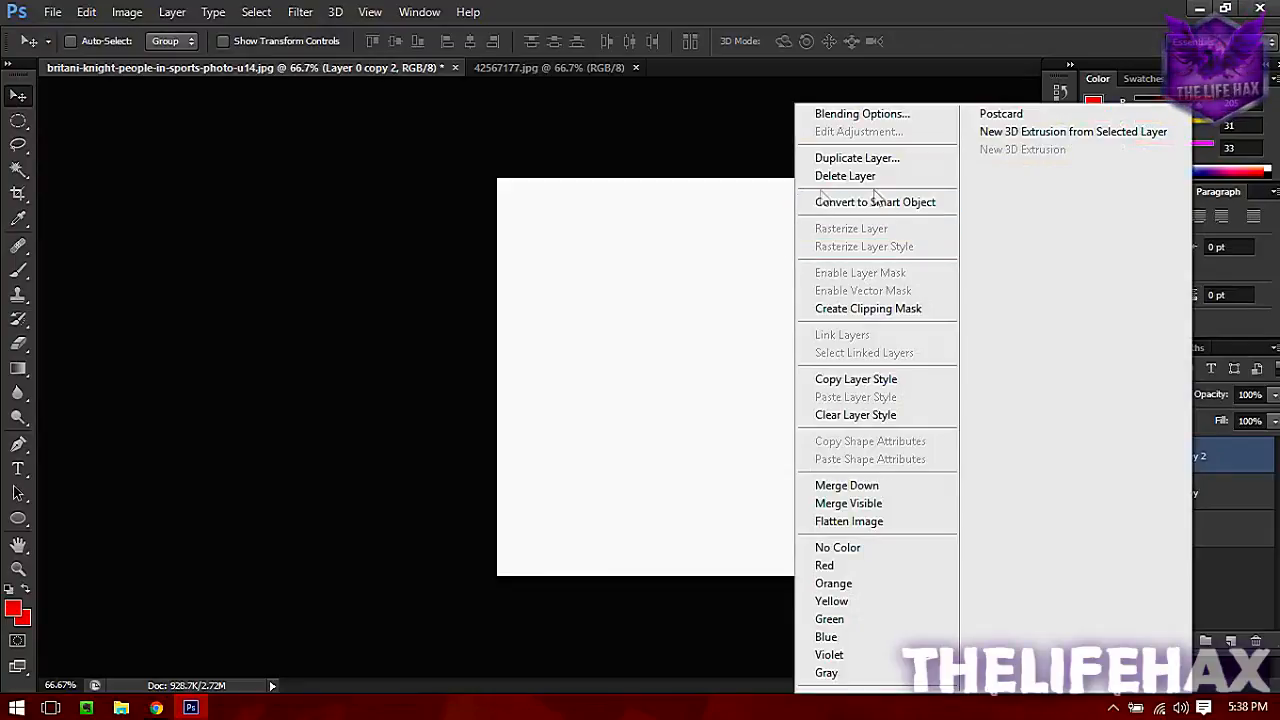
mouse_move(876, 202)
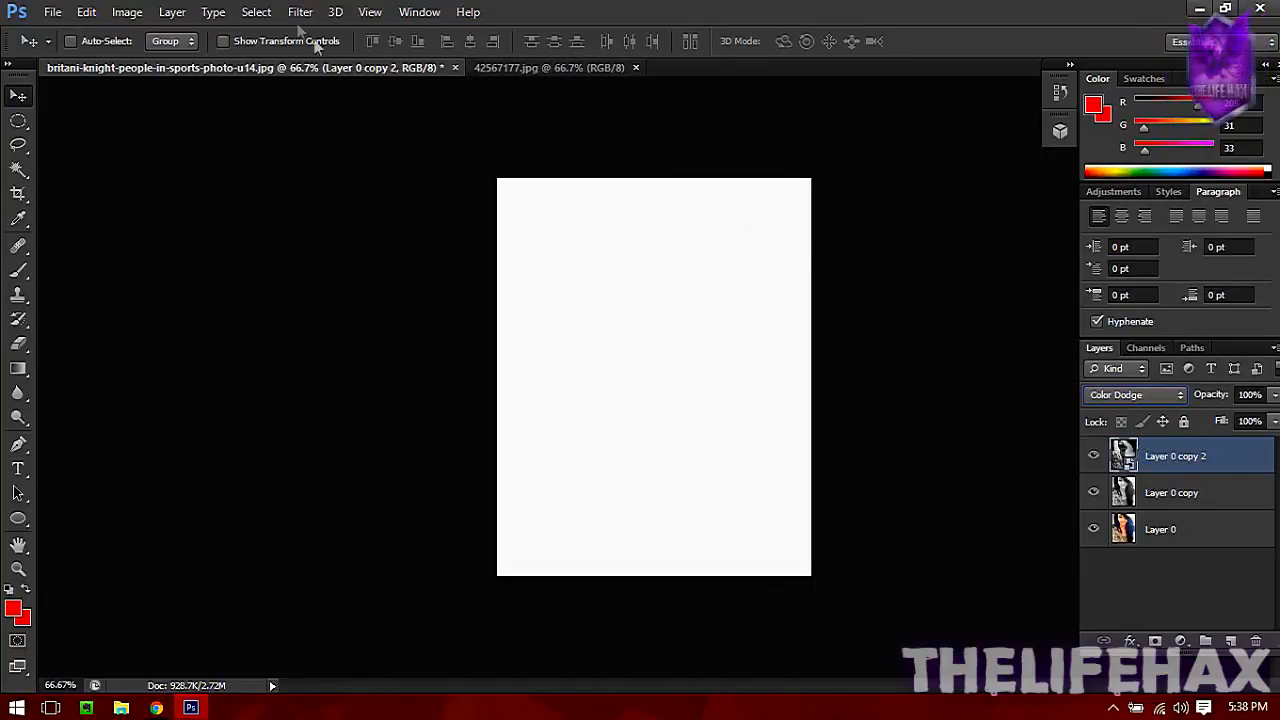
Apply a Gaussian Blur of about 10 pixels, revealing the pencil sketch.
click(300, 12)
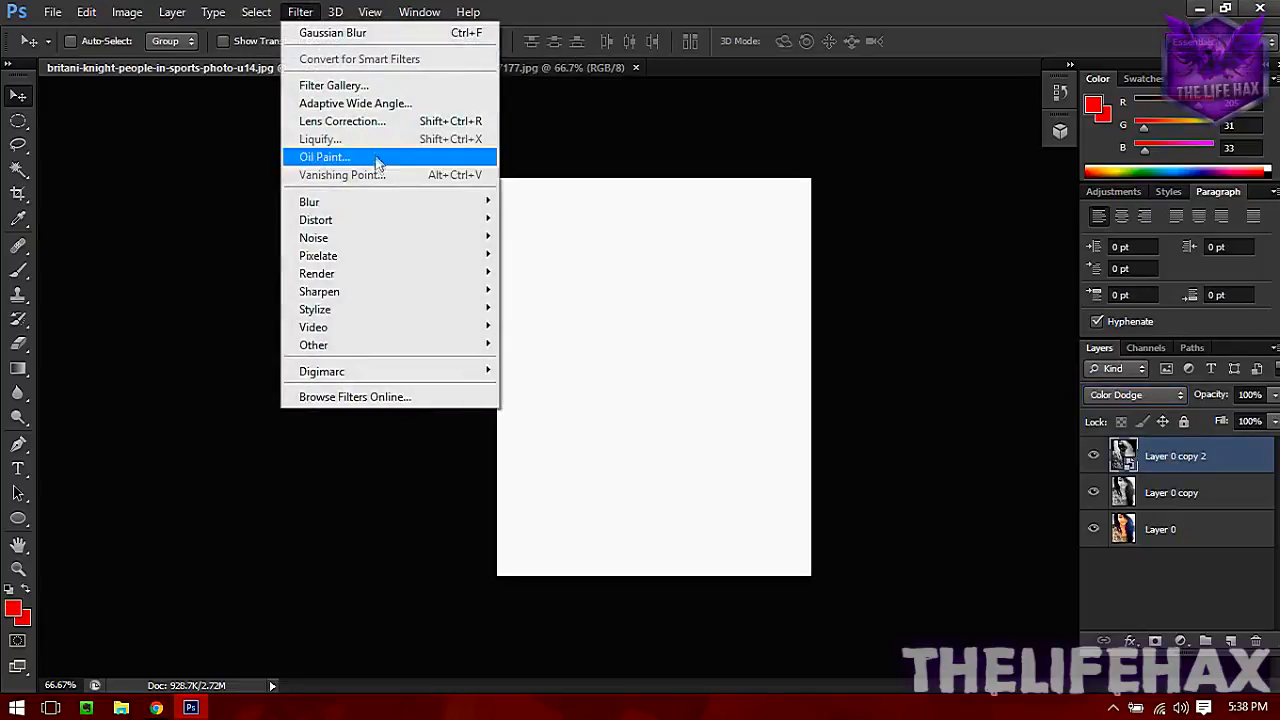
mouse_move(308, 200)
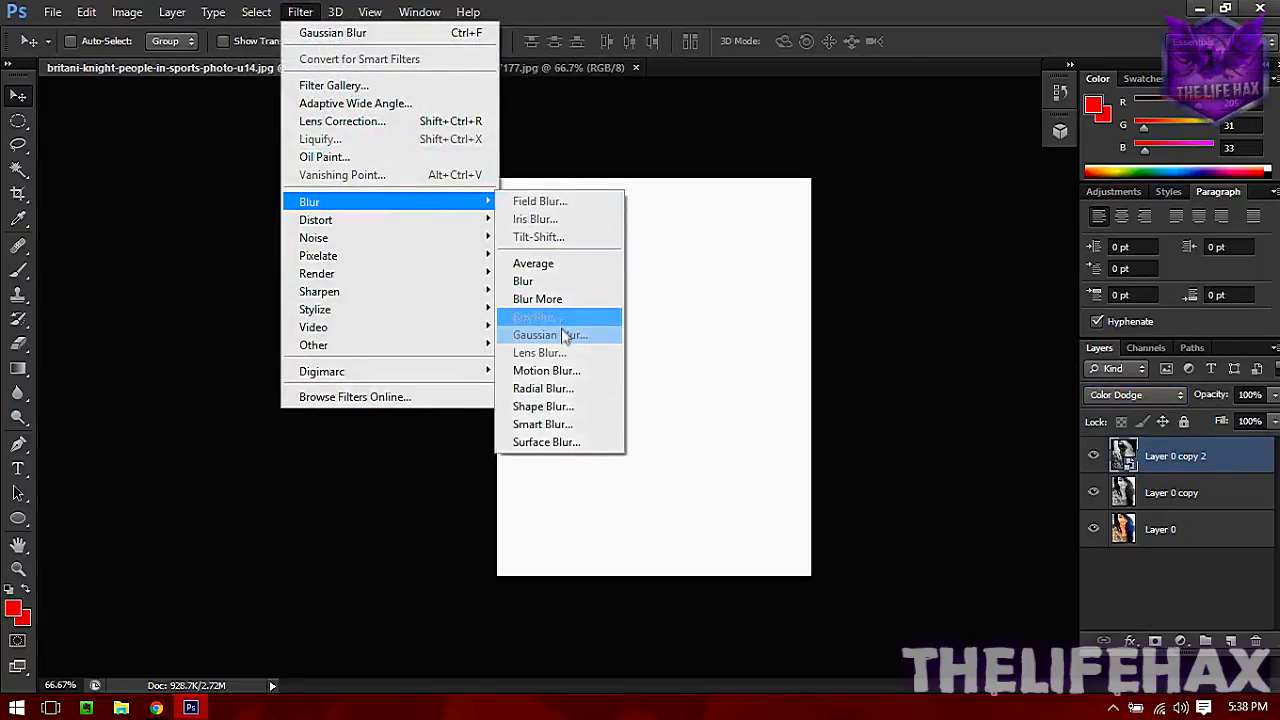
click(548, 336)
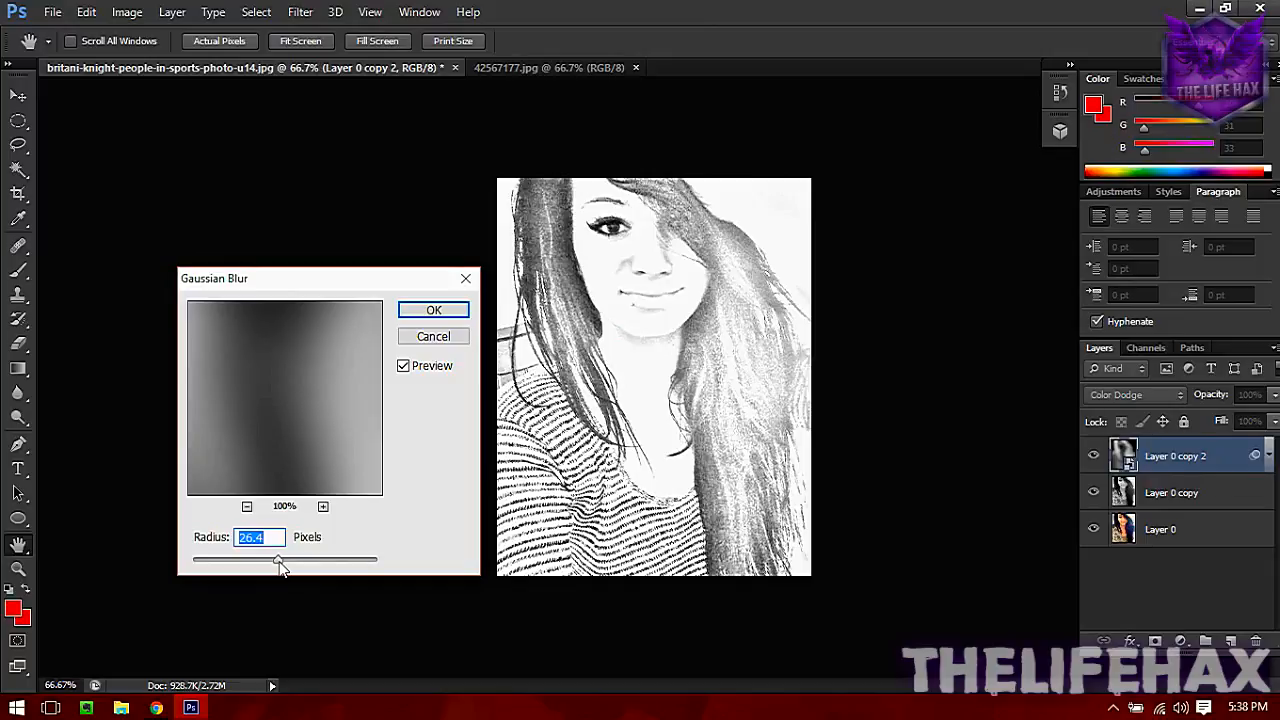
drag(280, 560, 276, 560)
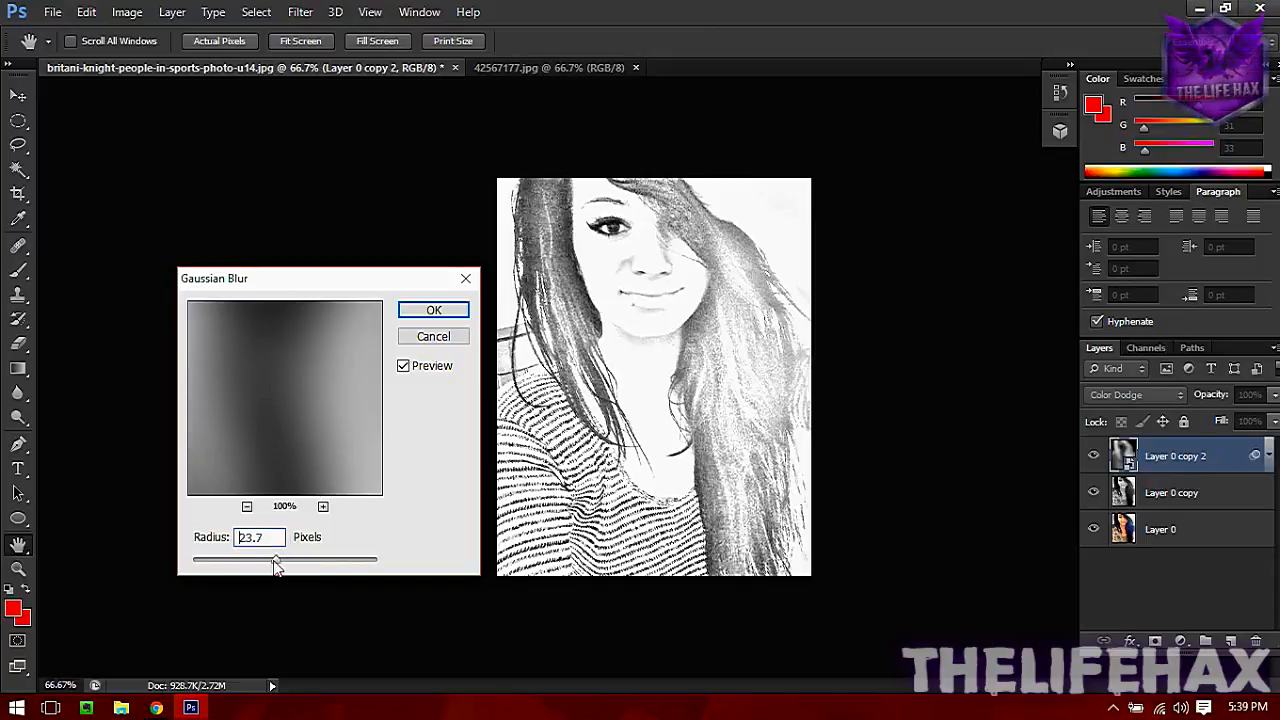
drag(276, 560, 284, 560)
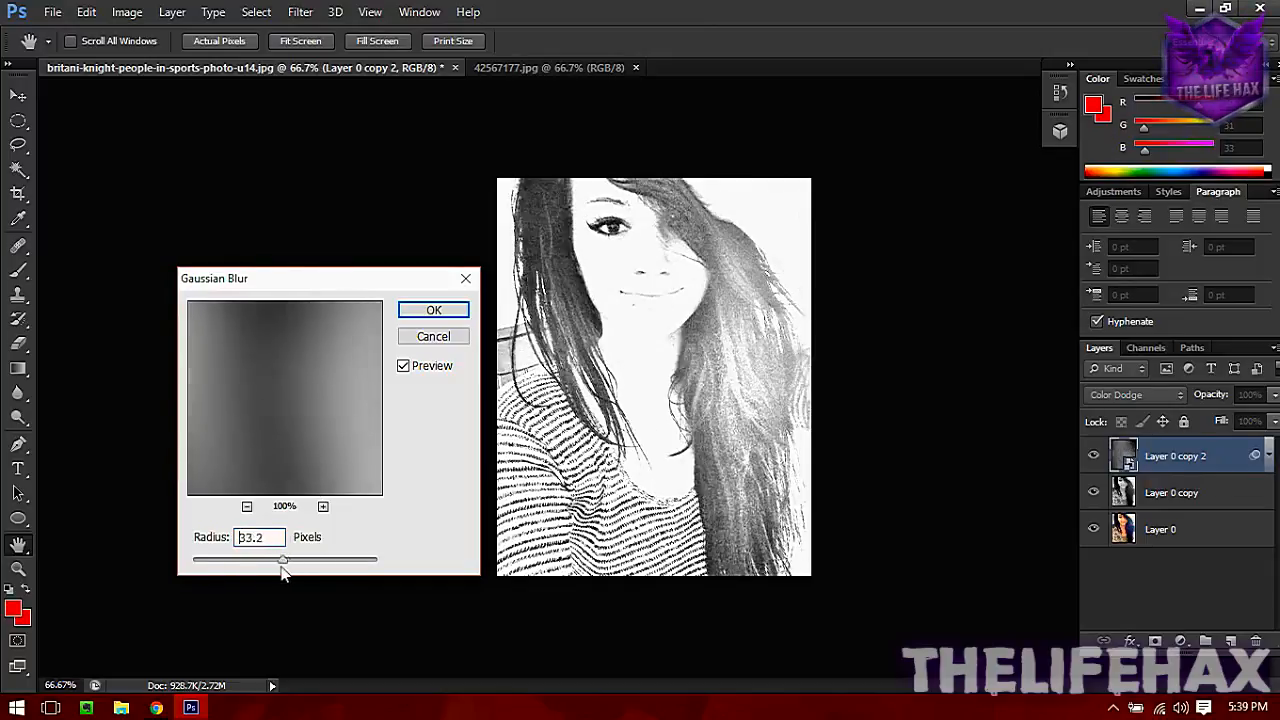
drag(284, 560, 276, 560)
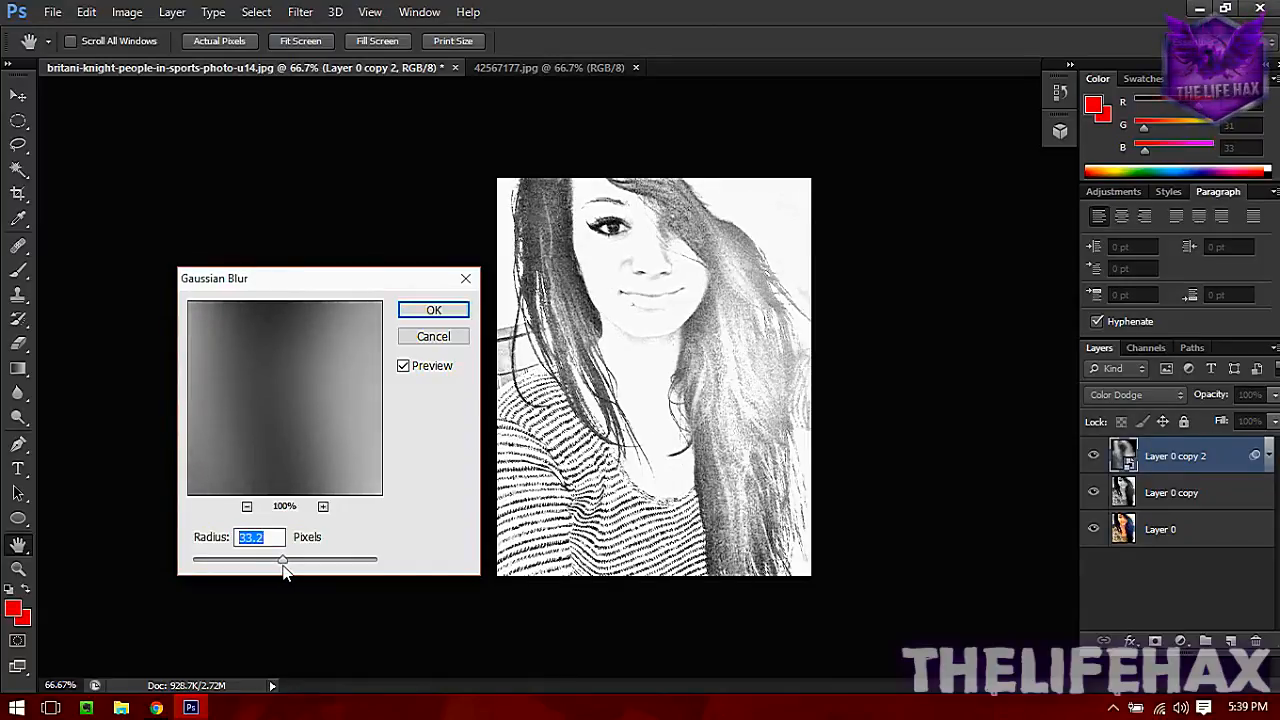
drag(284, 560, 292, 560)
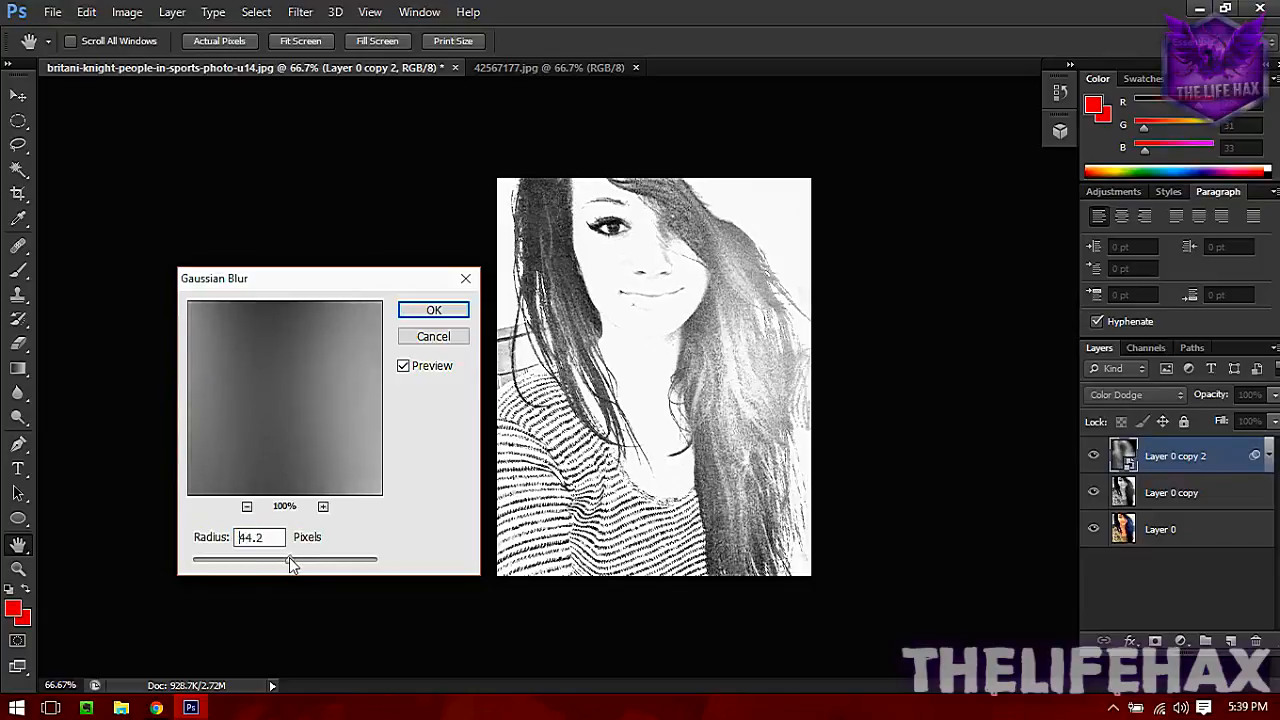
drag(290, 560, 276, 560)
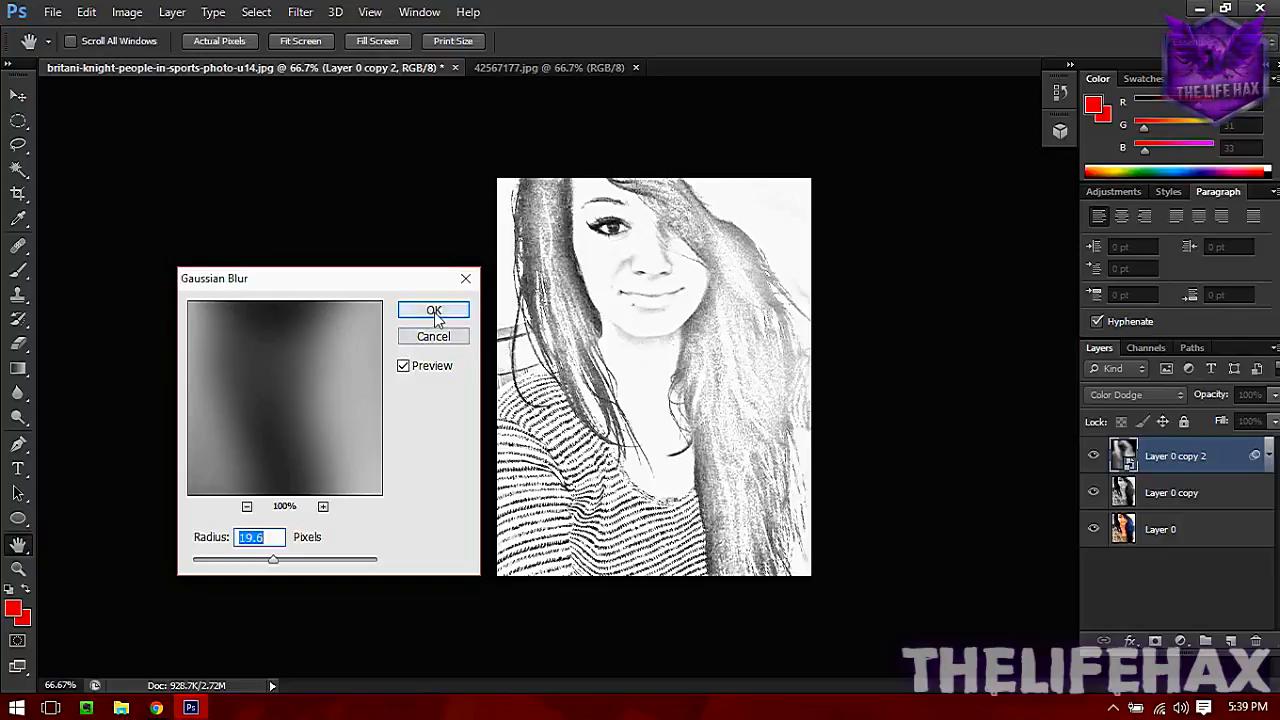
click(432, 310)
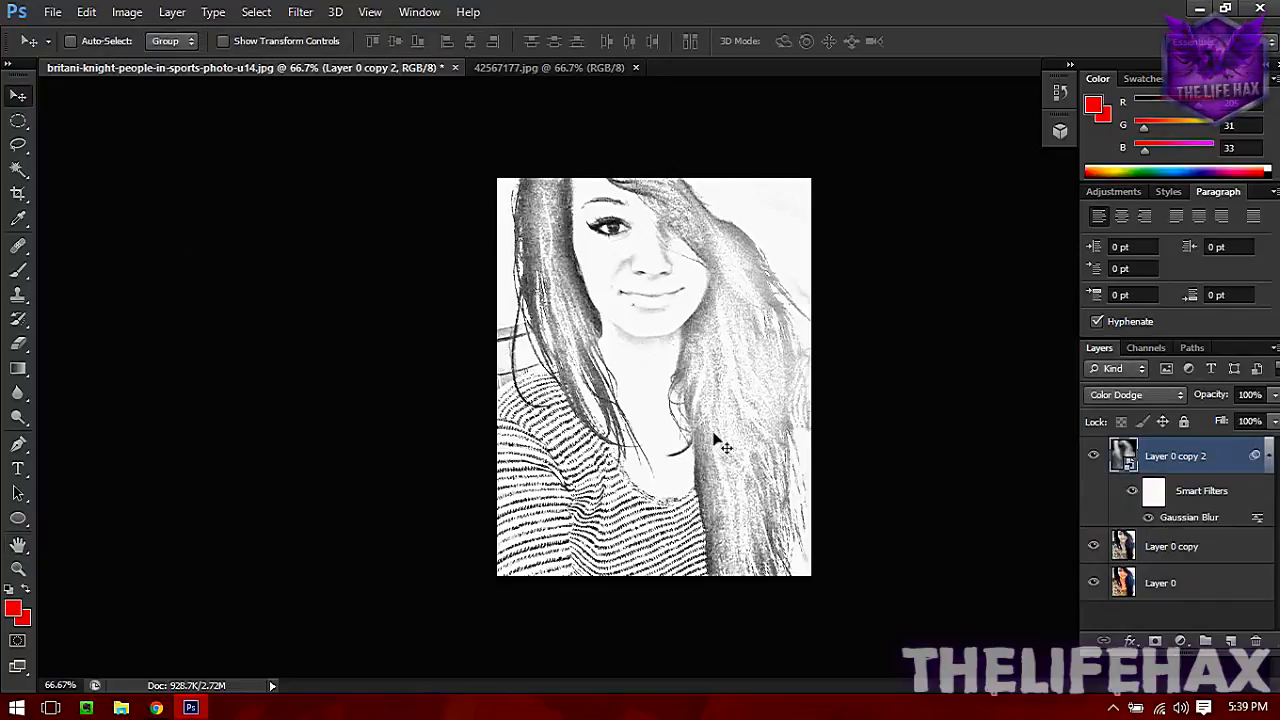
mouse_move(736, 412)
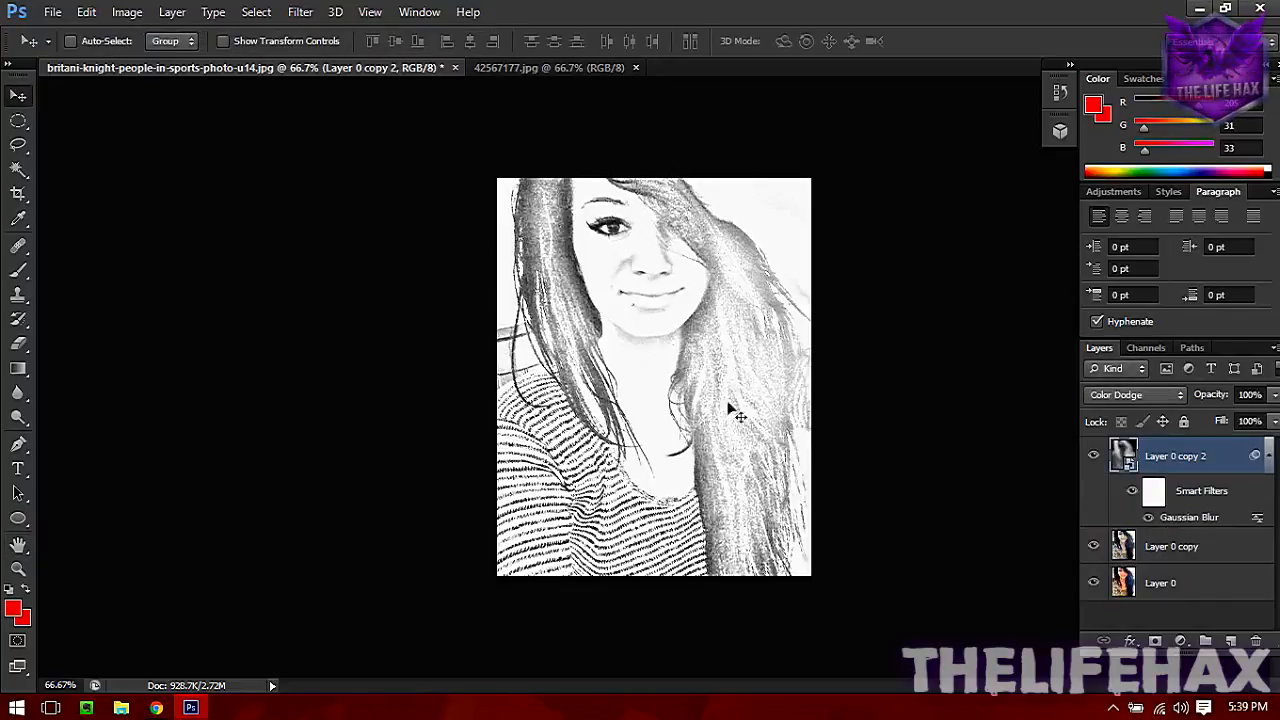
click(548, 68)
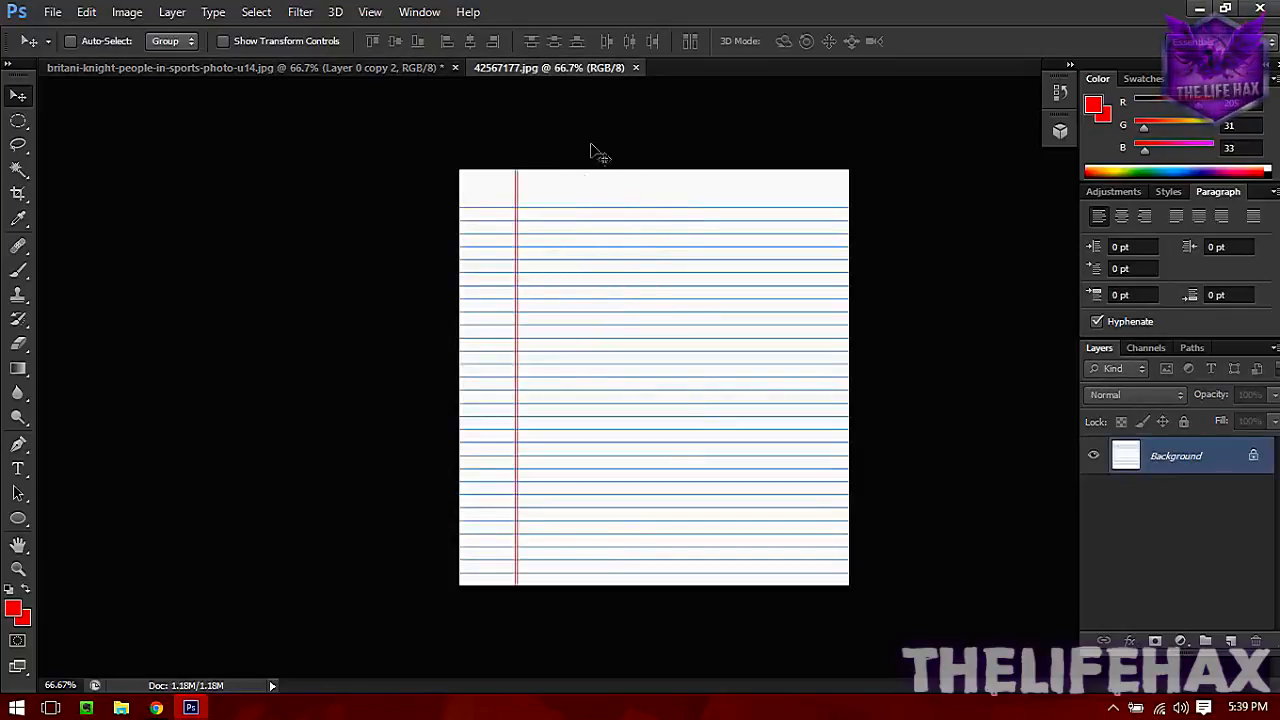
mouse_move(660, 256)
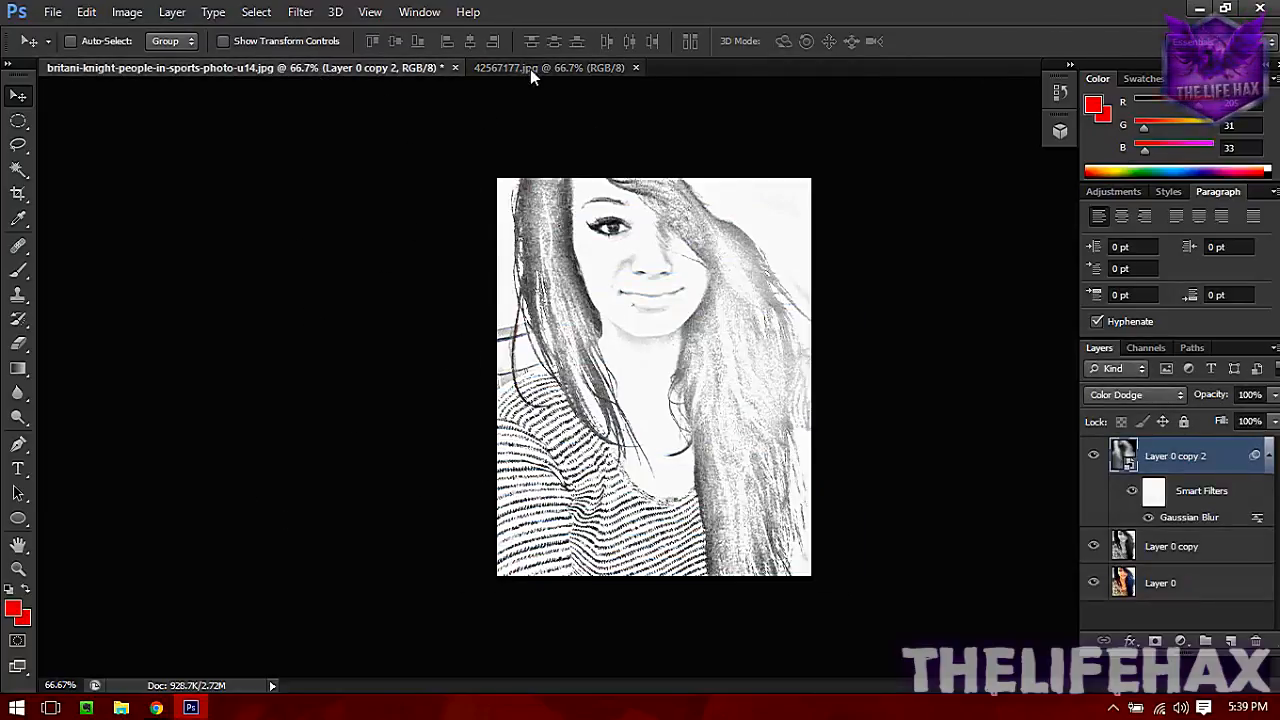
click(550, 68)
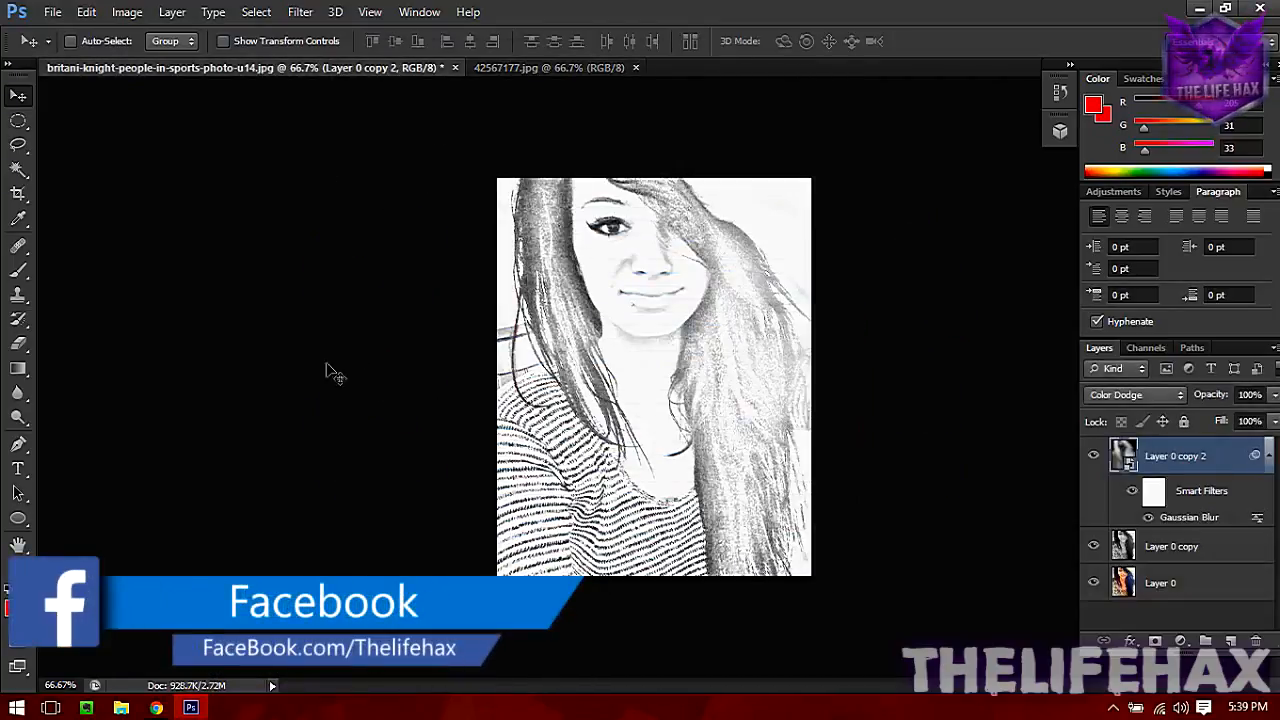
mouse_move(864, 340)
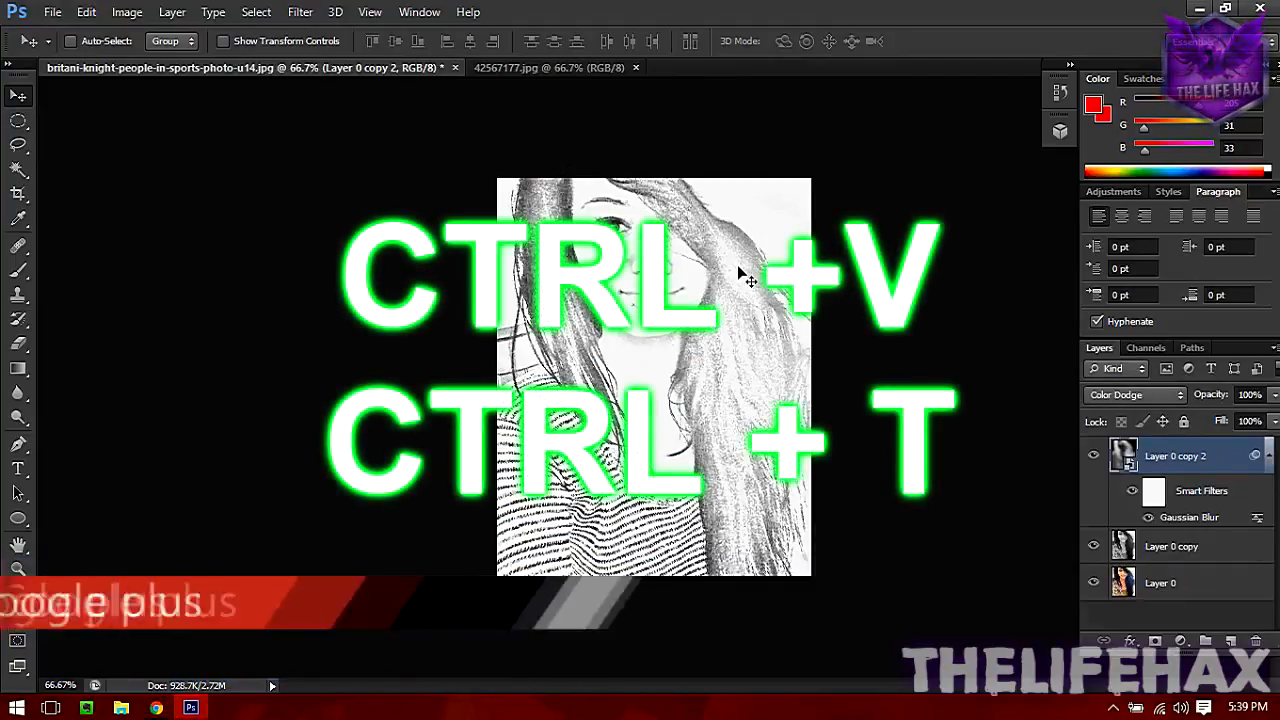
Paste the lined paper as a new layer and free-transform it to fill the canvas.
key(ctrl+v)
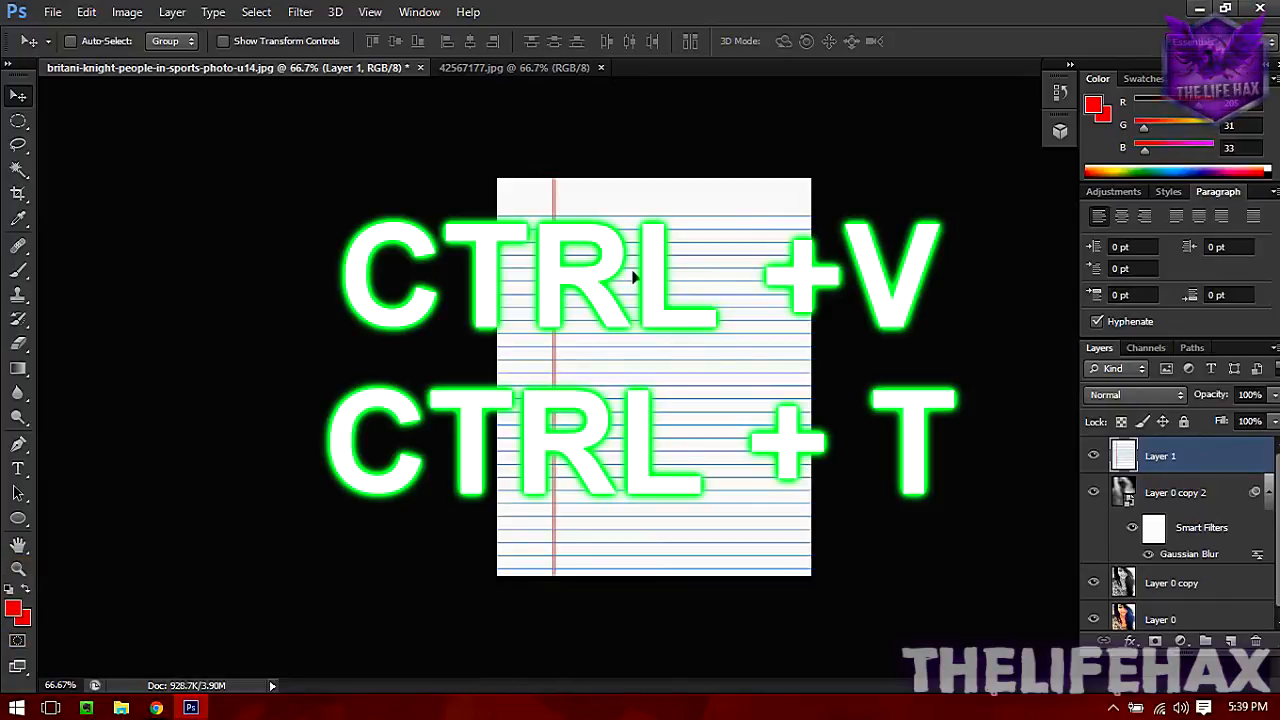
key(ctrl+t)
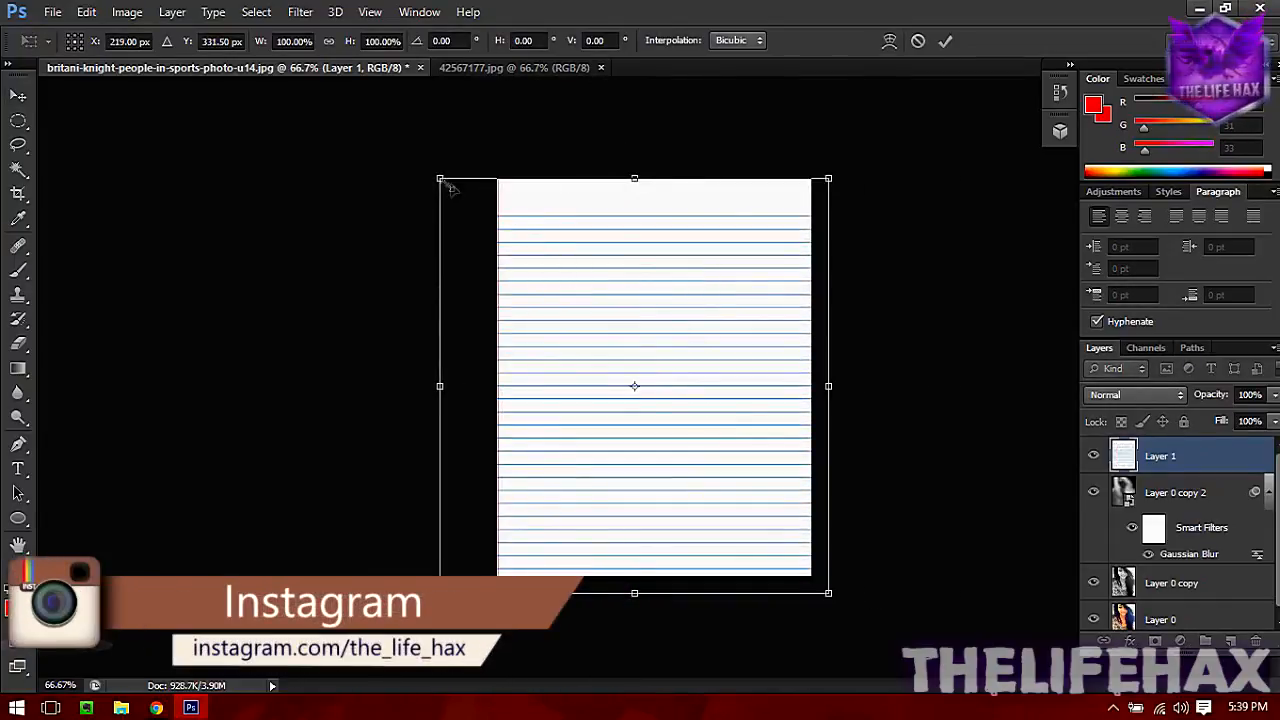
drag(440, 178, 456, 168)
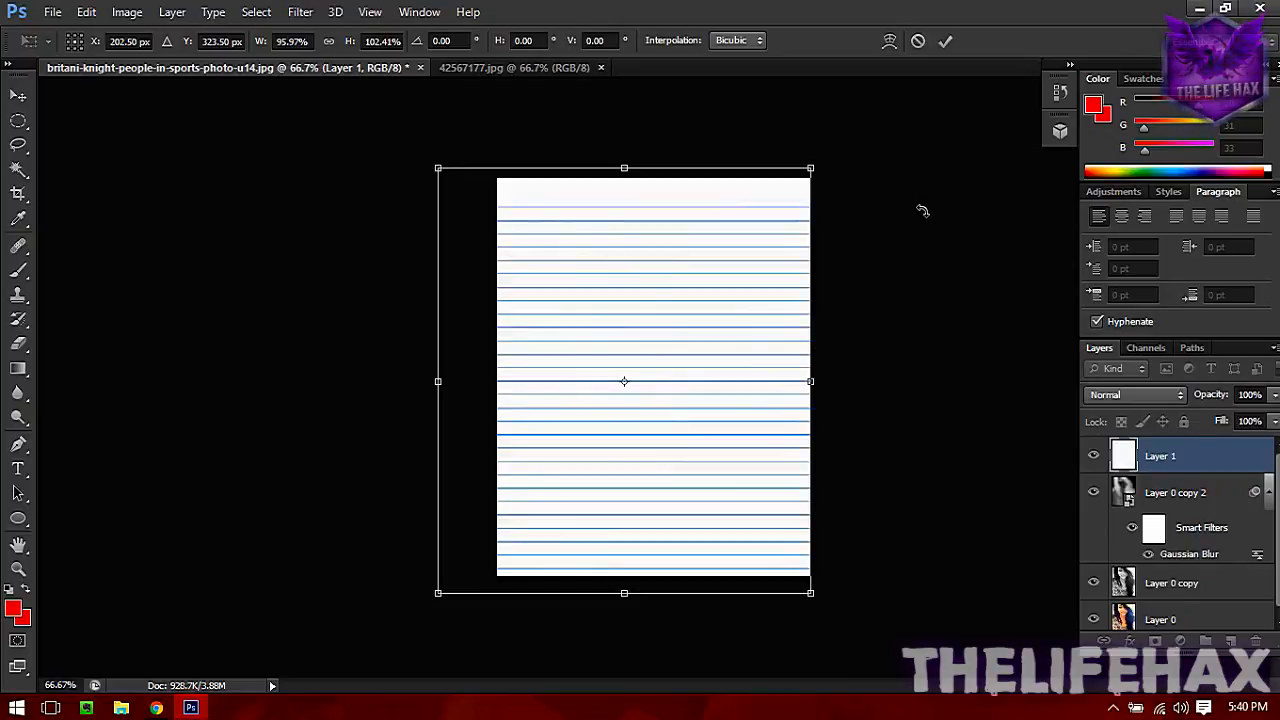
click(944, 40)
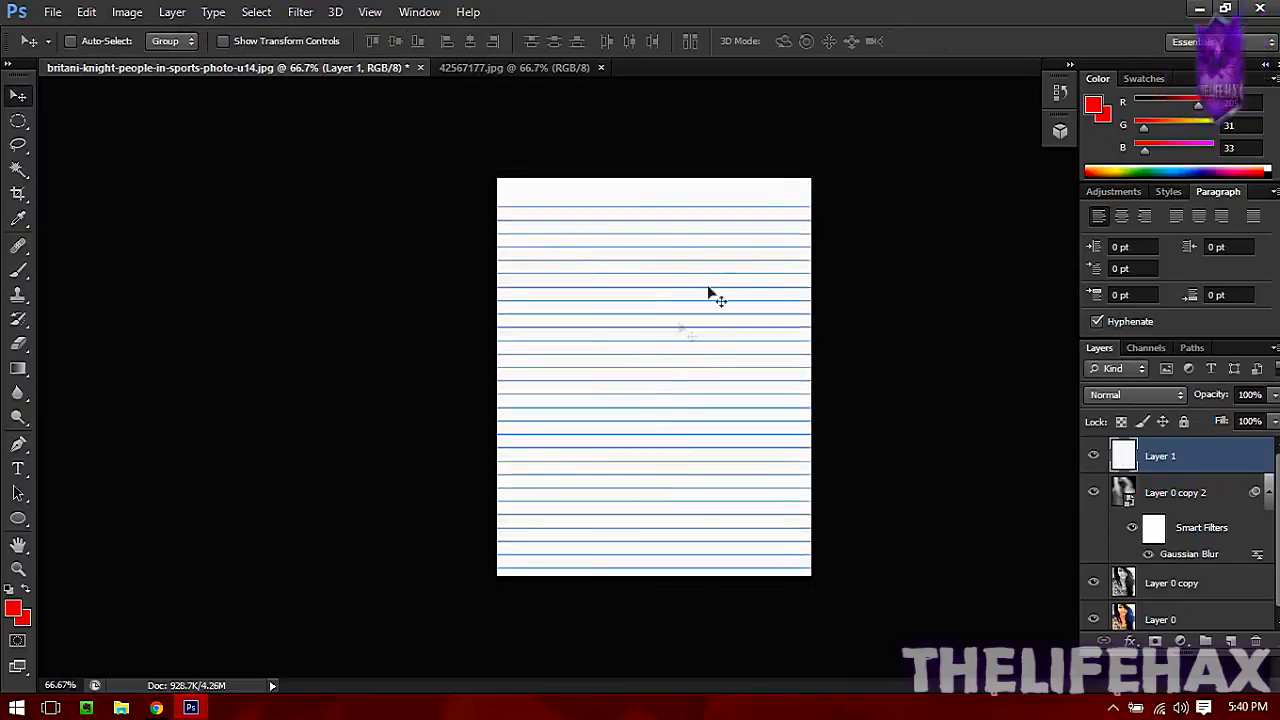
mouse_move(708, 460)
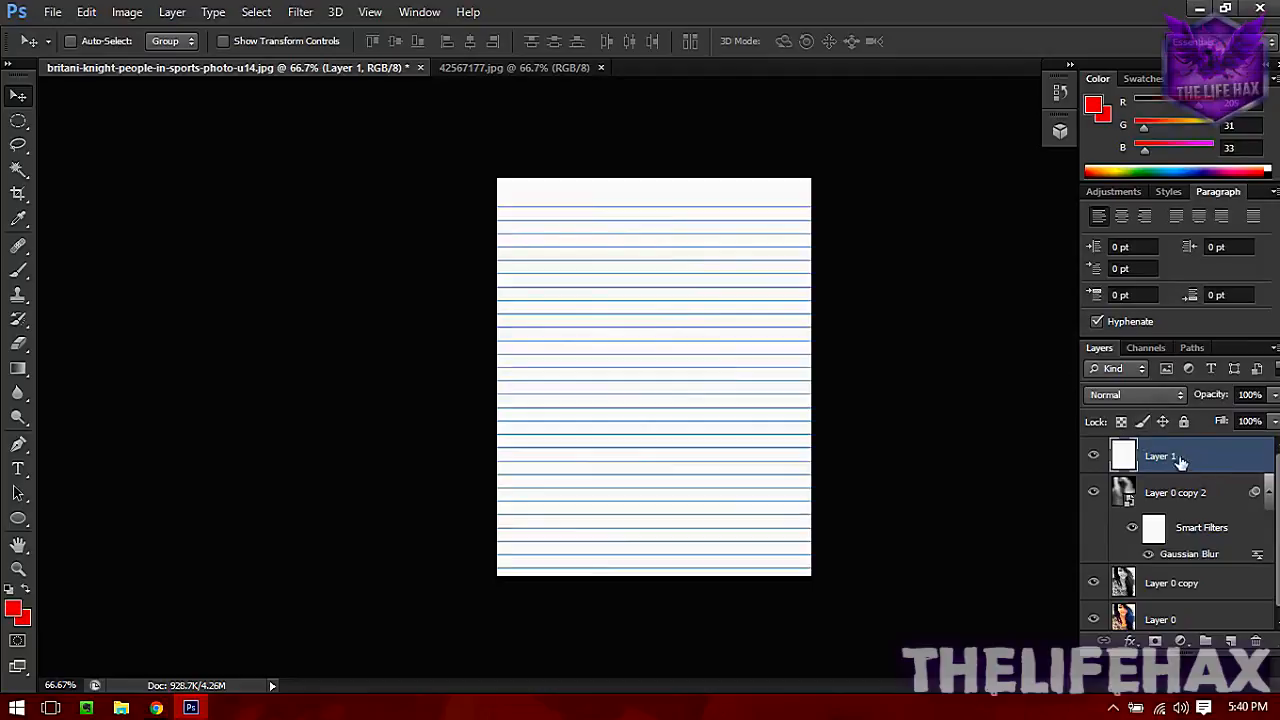
mouse_move(636, 244)
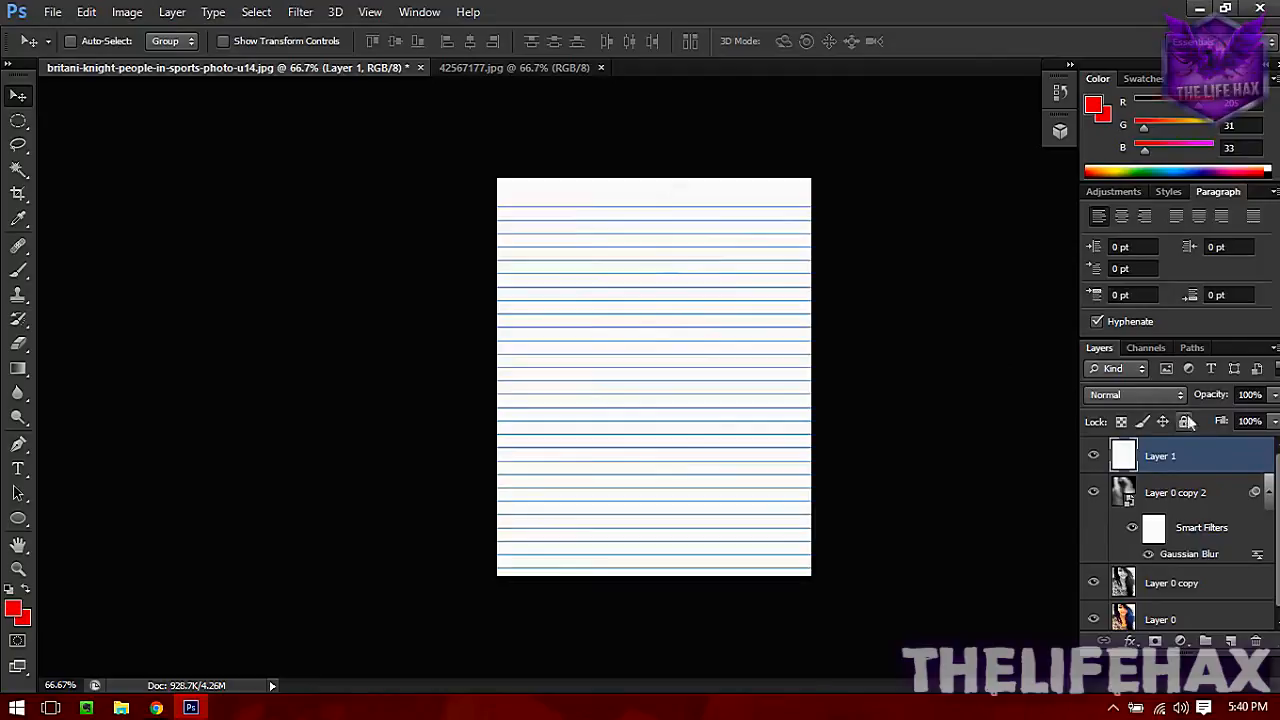
Set the paper layer to Multiply so the sketch shows through the lines.
click(1136, 394)
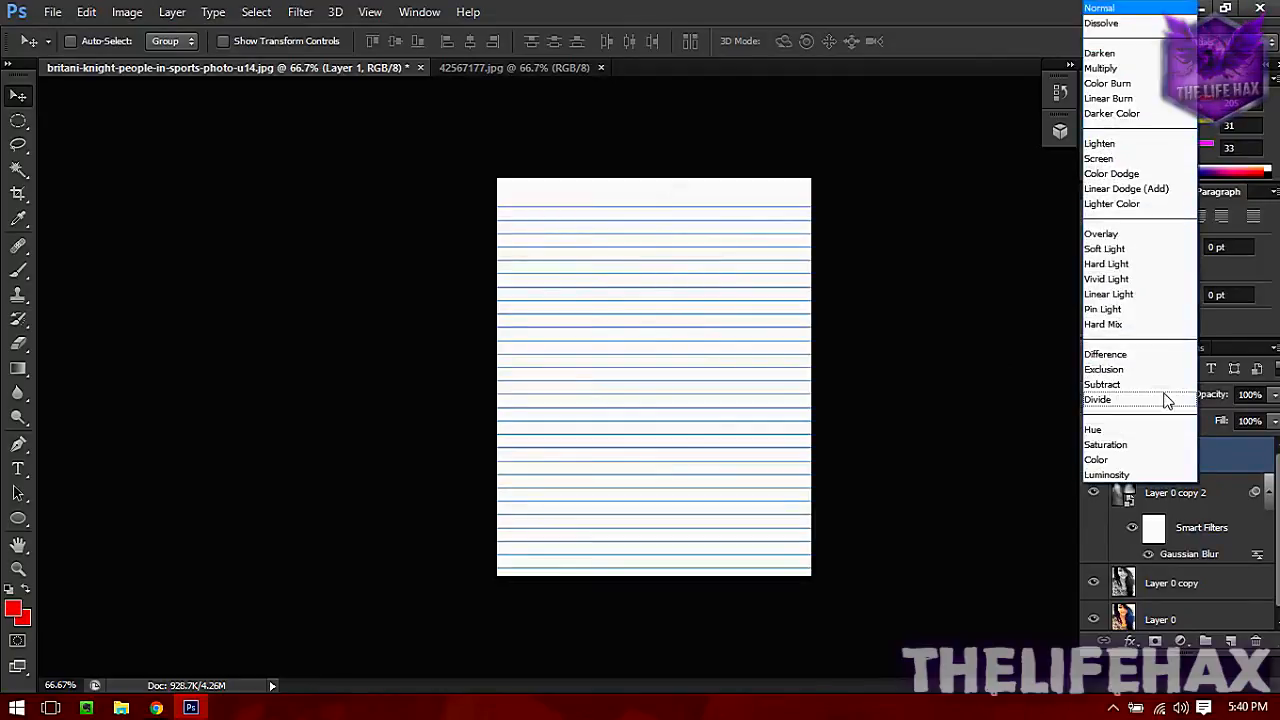
mouse_move(1100, 68)
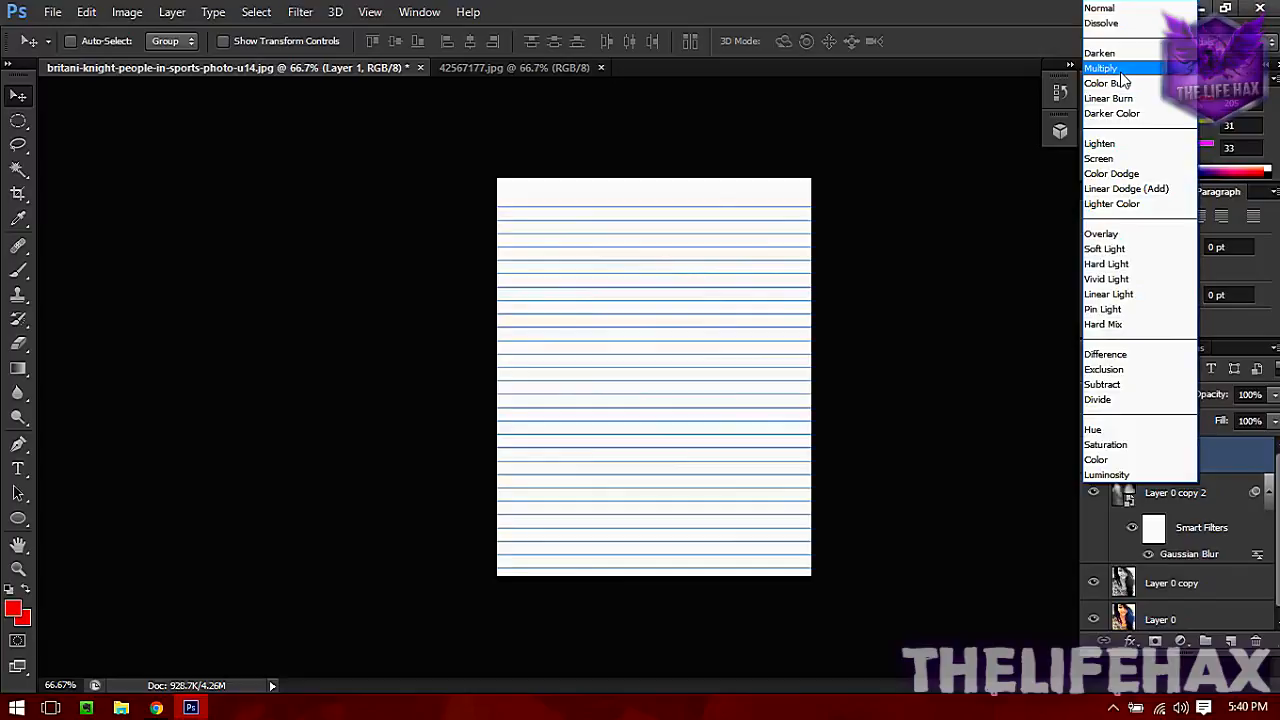
click(1100, 68)
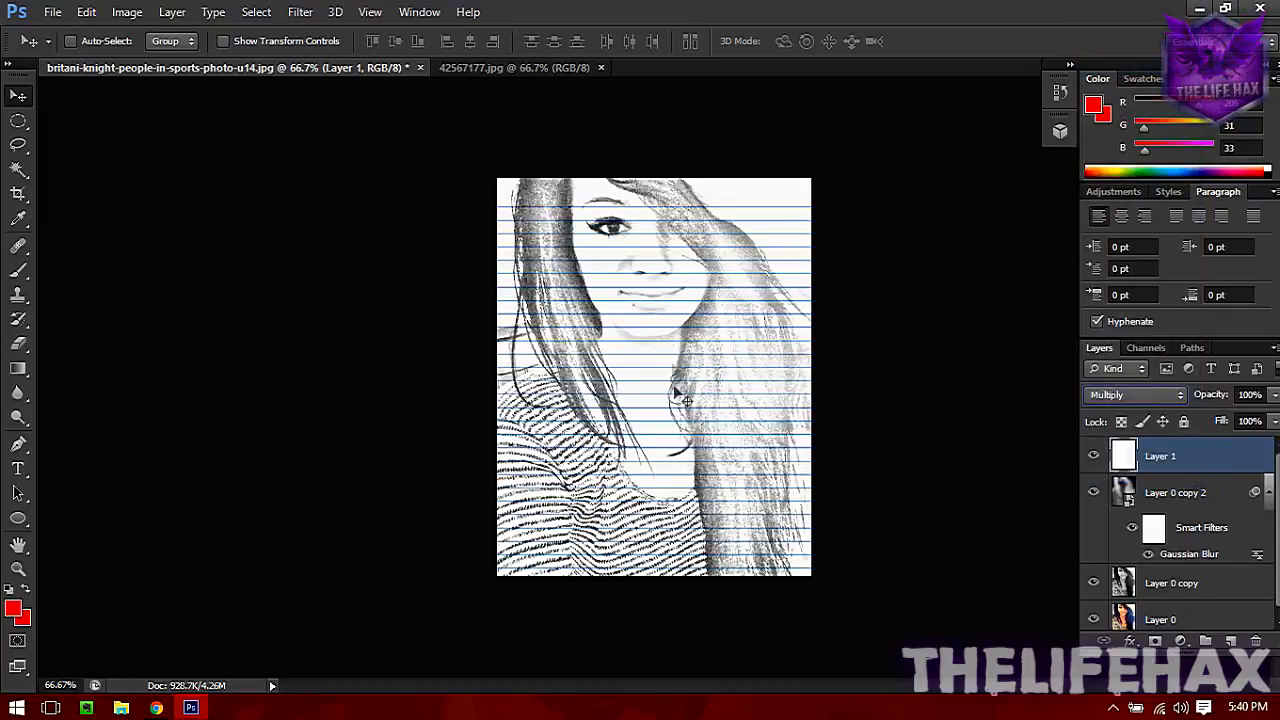
mouse_move(672, 272)
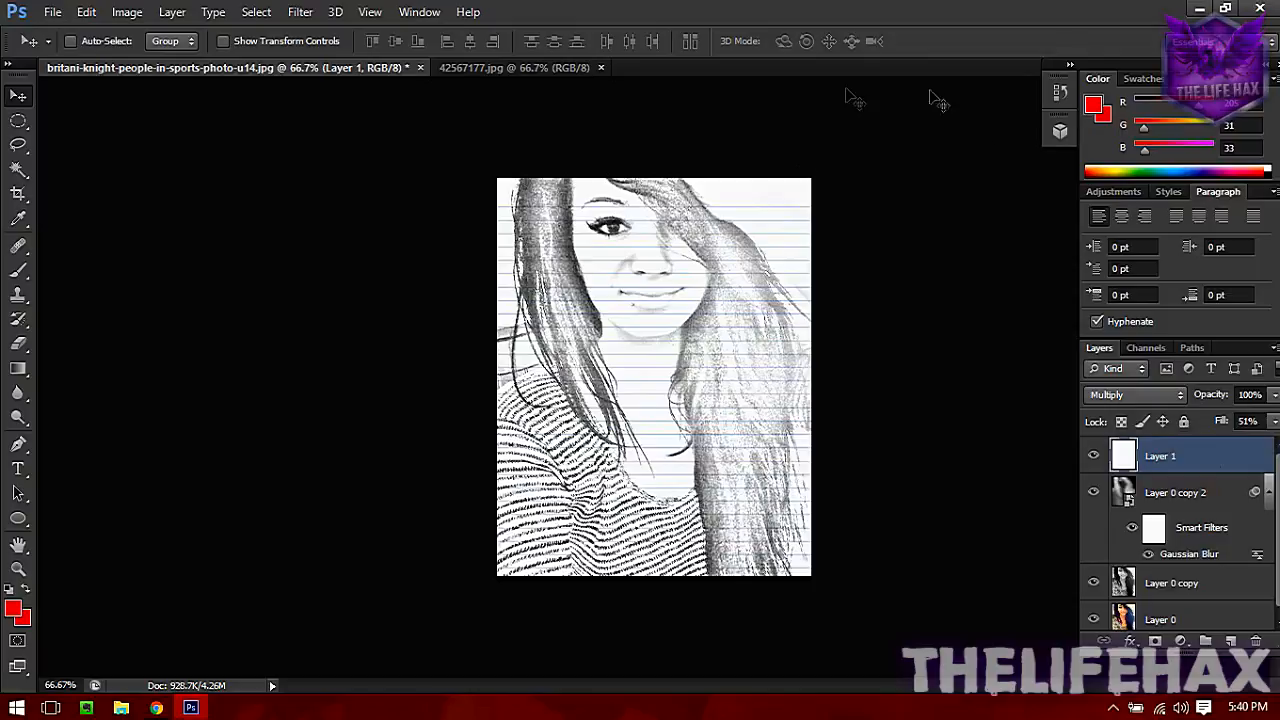
mouse_move(864, 336)
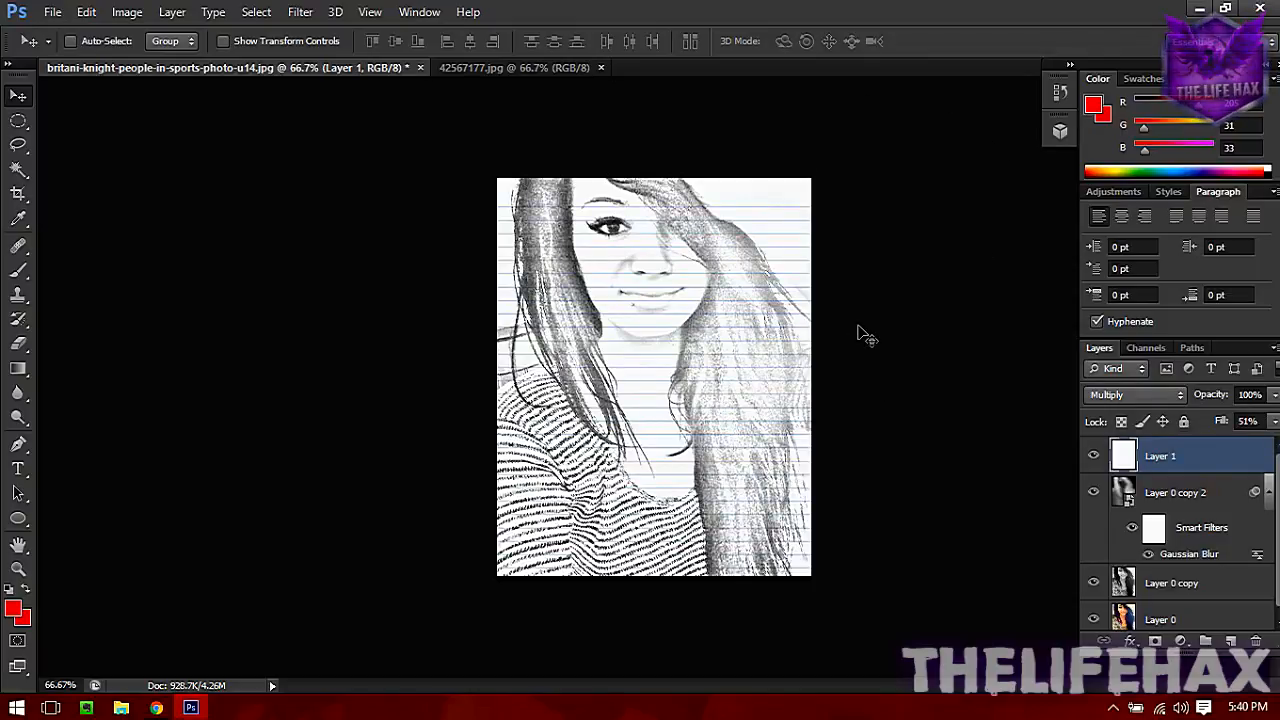